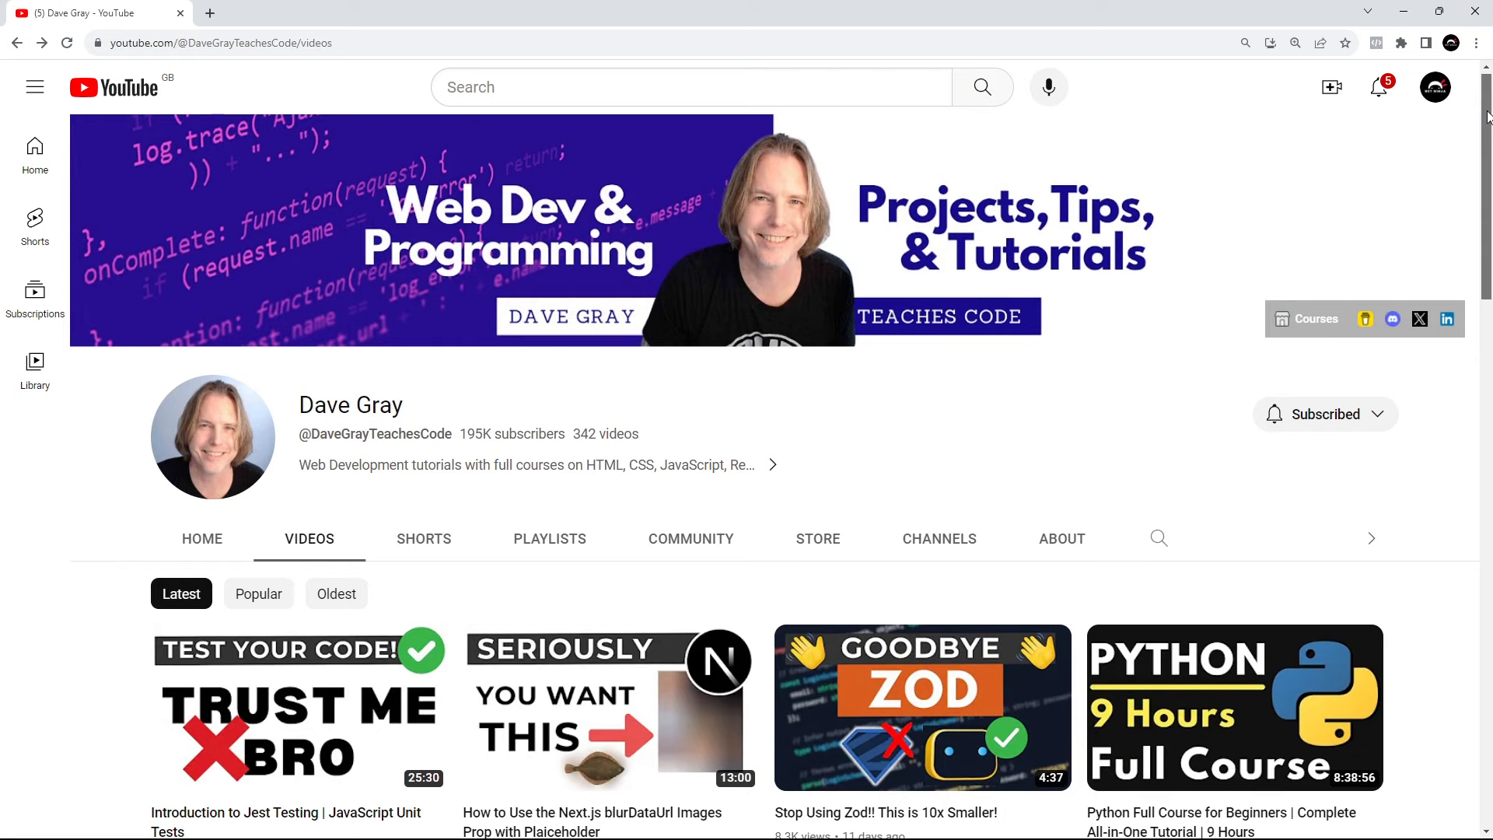
Scroll through the photo grid and load the next page of photos with 'more >>>'
{"action": "scroll", "scroll_direction": "down", "scroll_amount": 3}
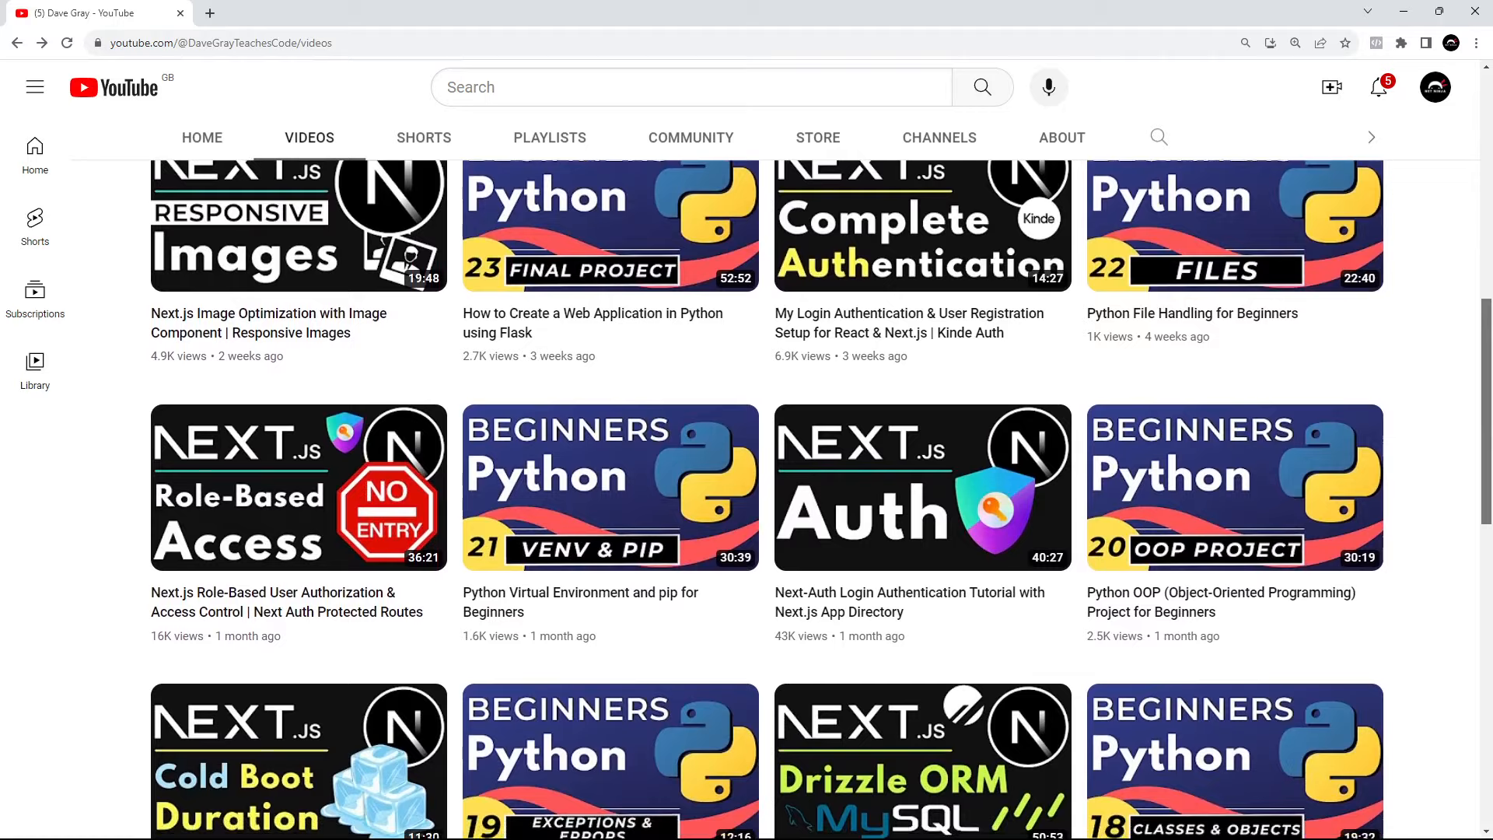
{"action": "scroll", "scroll_direction": "down", "scroll_amount": 3}
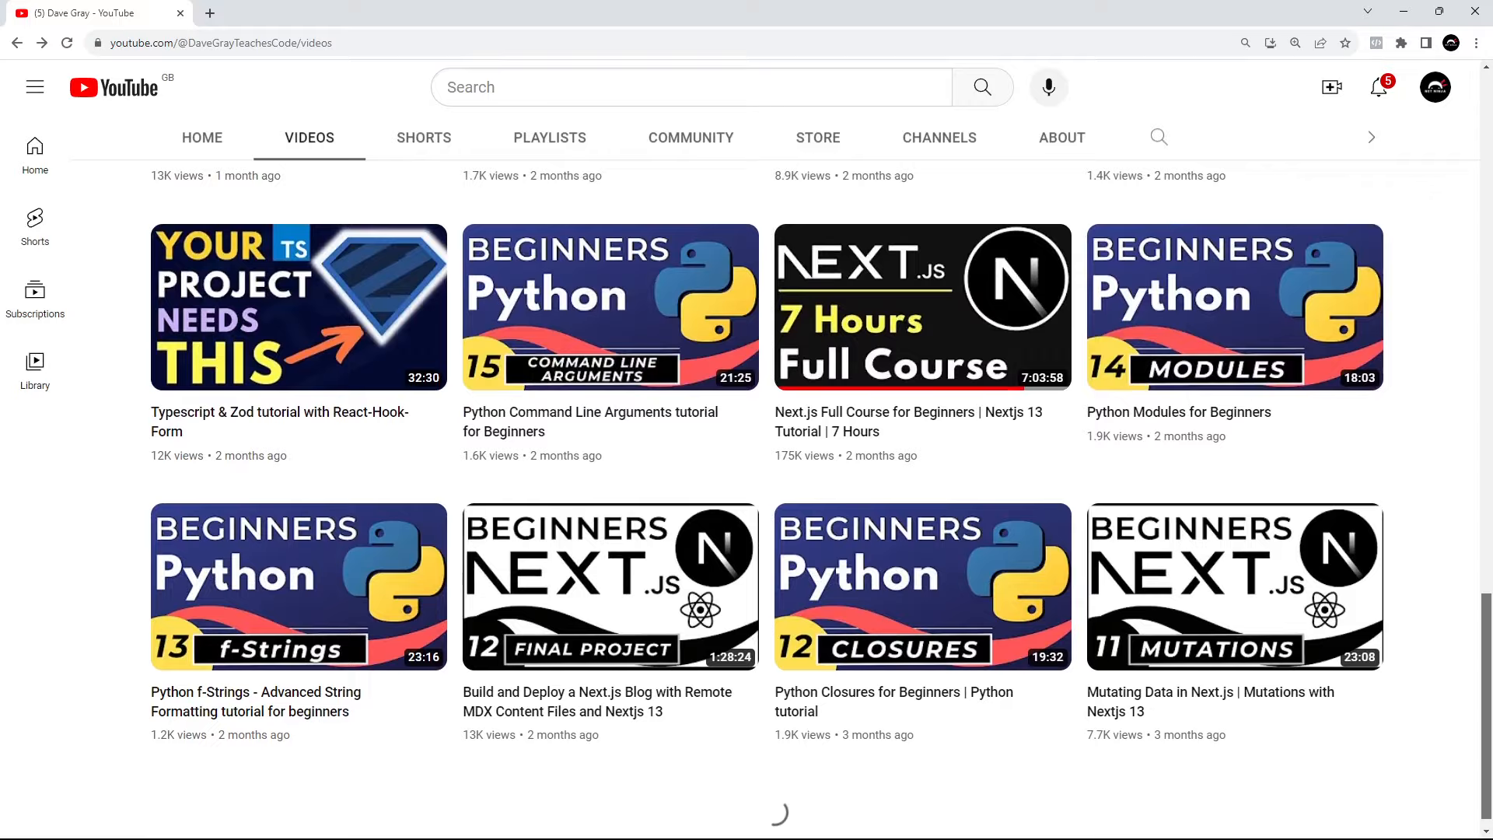
{"action": "scroll", "scroll_direction": "down", "scroll_amount": 3}
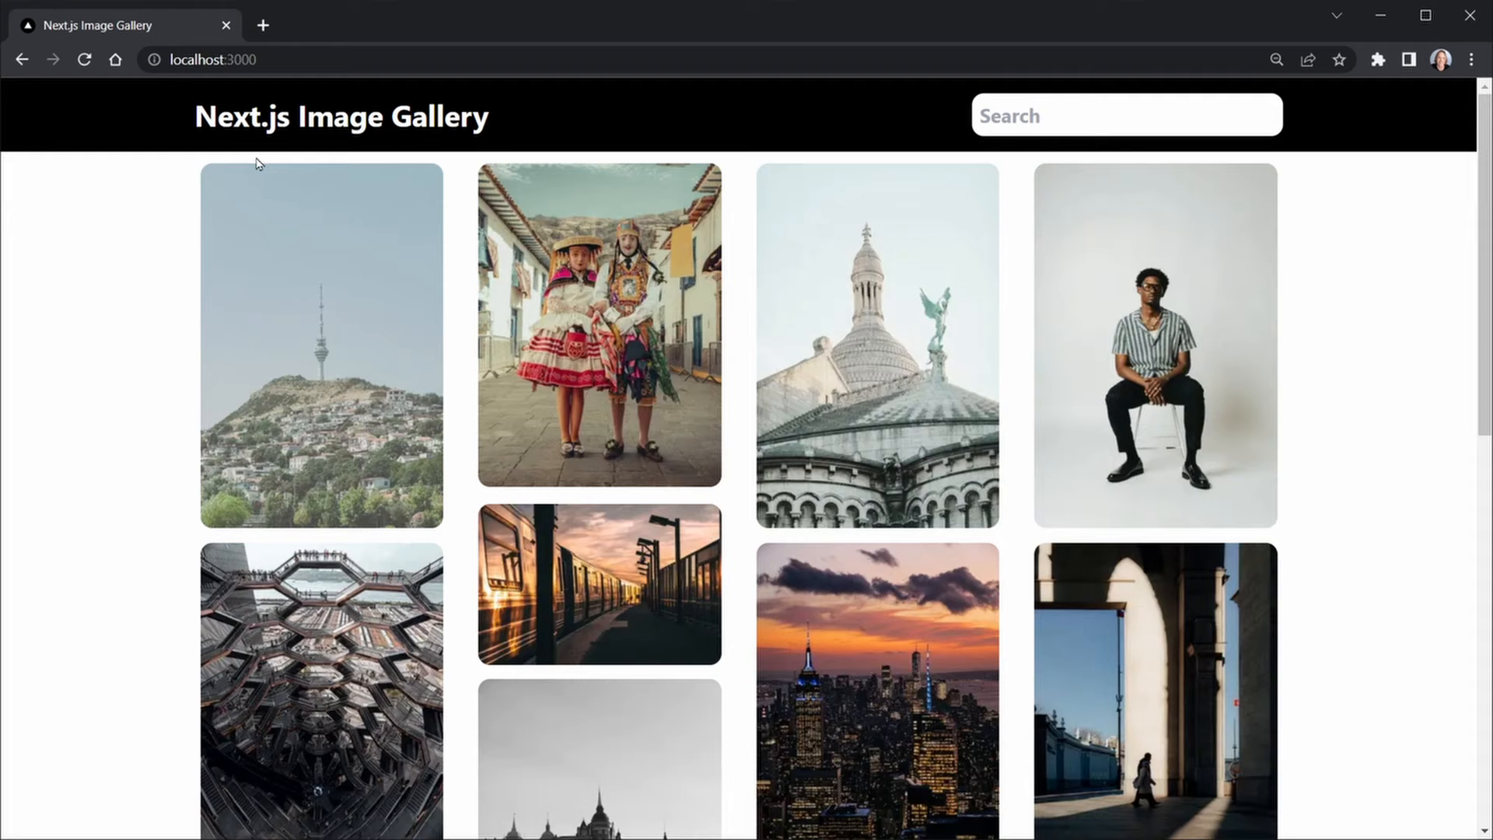
{"action": "mouse_move", "coordinate": [424, 219]}
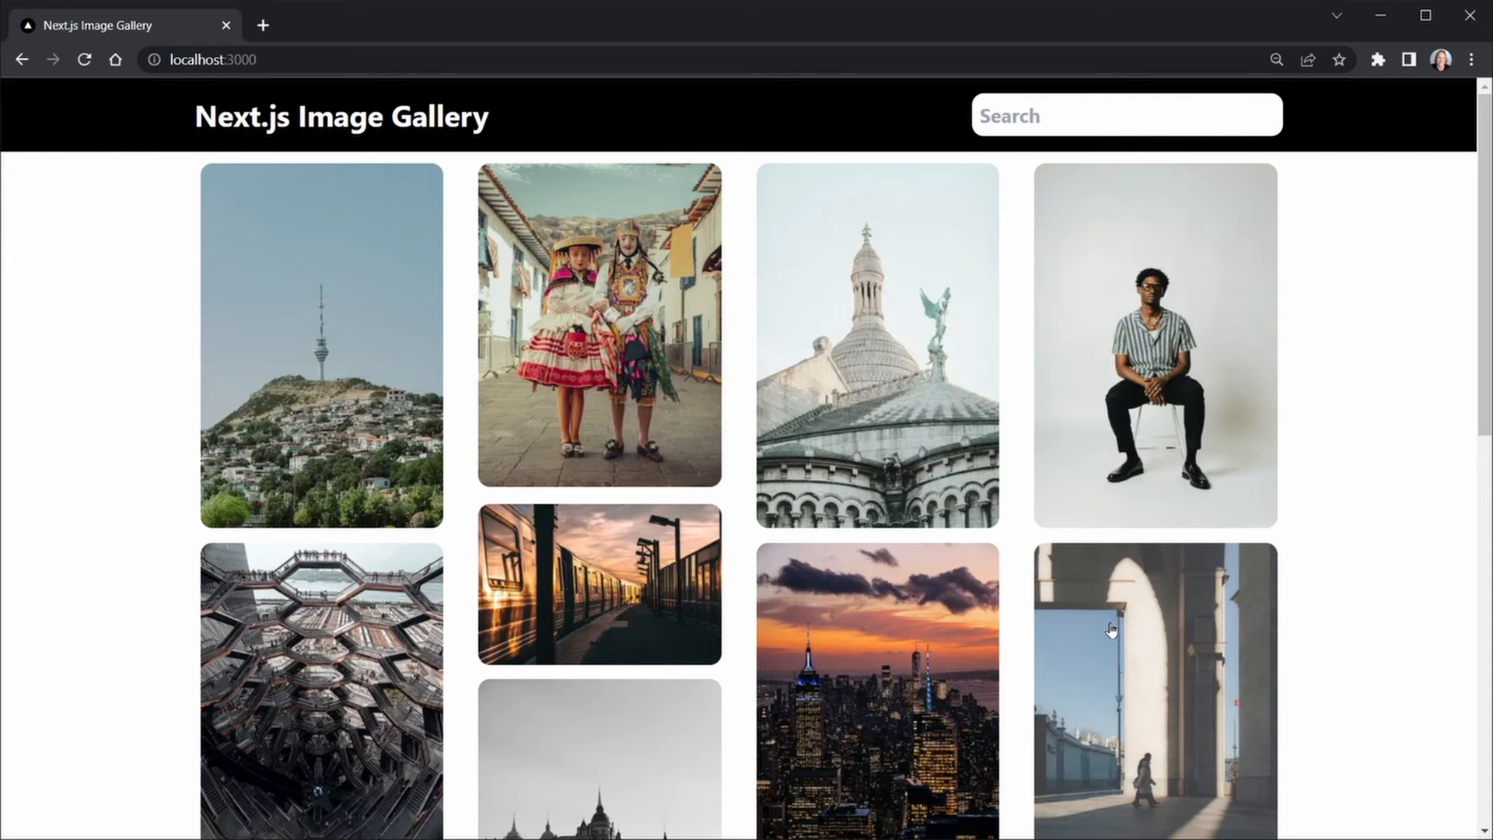
{"action": "scroll", "scroll_direction": "down", "scroll_amount": 3}
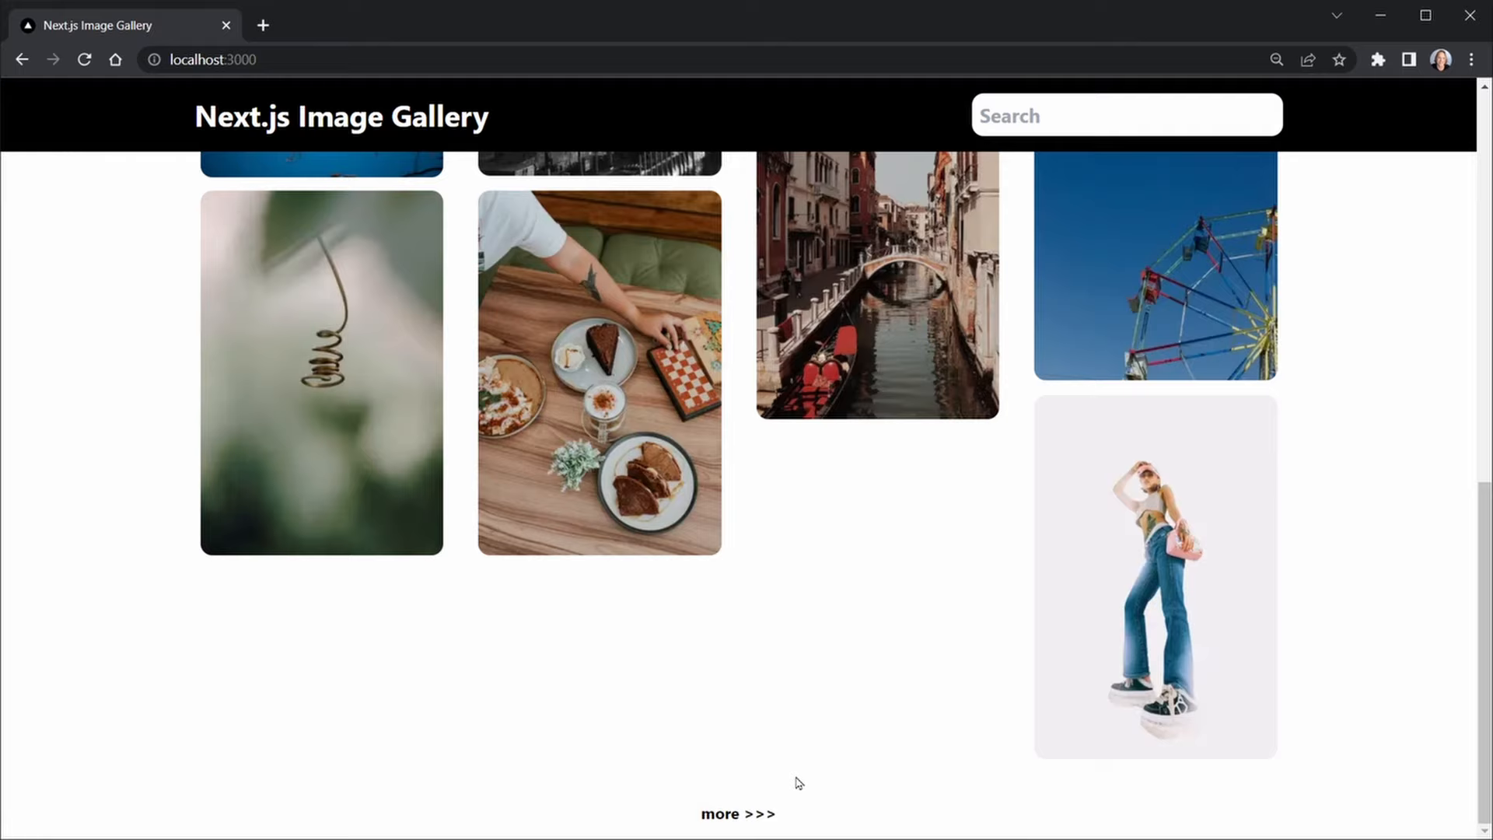
{"action": "left_click", "coordinate": [737, 814]}
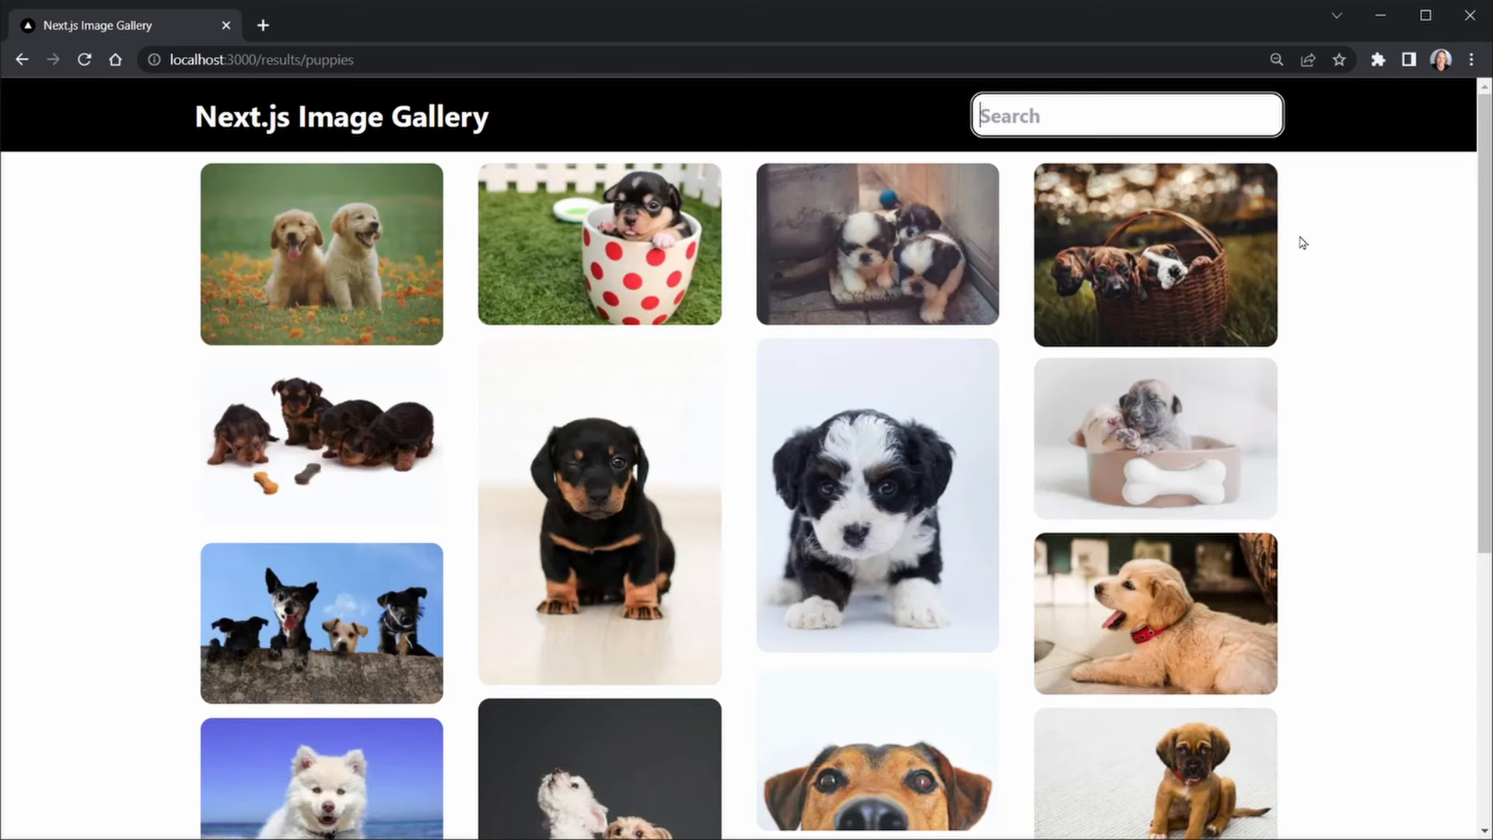
Search the gallery for 'guitars'
{"action": "type", "text": "guitars"}
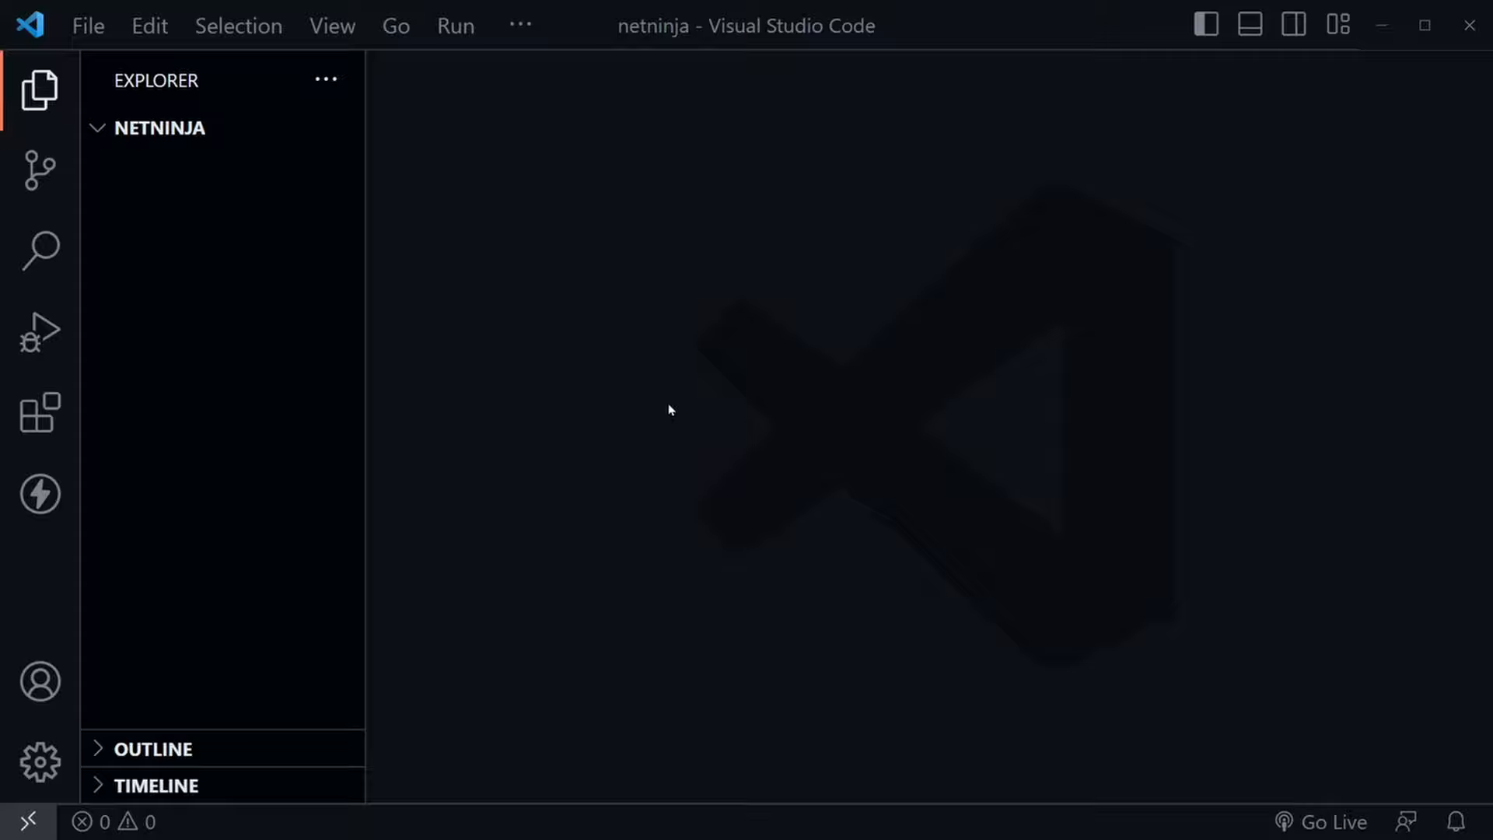
{"action": "mouse_move", "coordinate": [629, 346]}
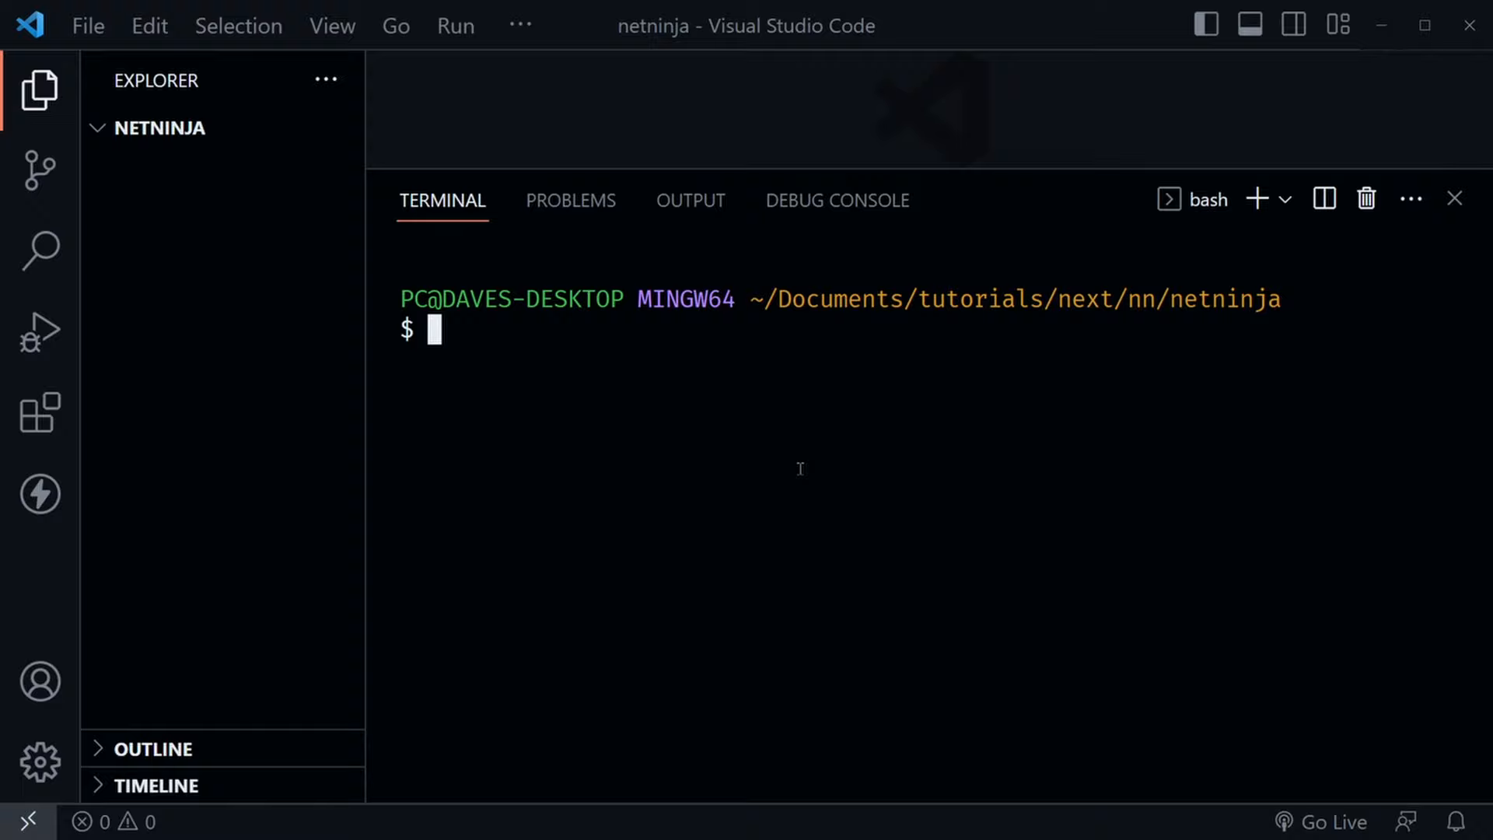
Run npx create-next-app@latest in the integrated terminal
{"action": "type", "text": "npx create-"}
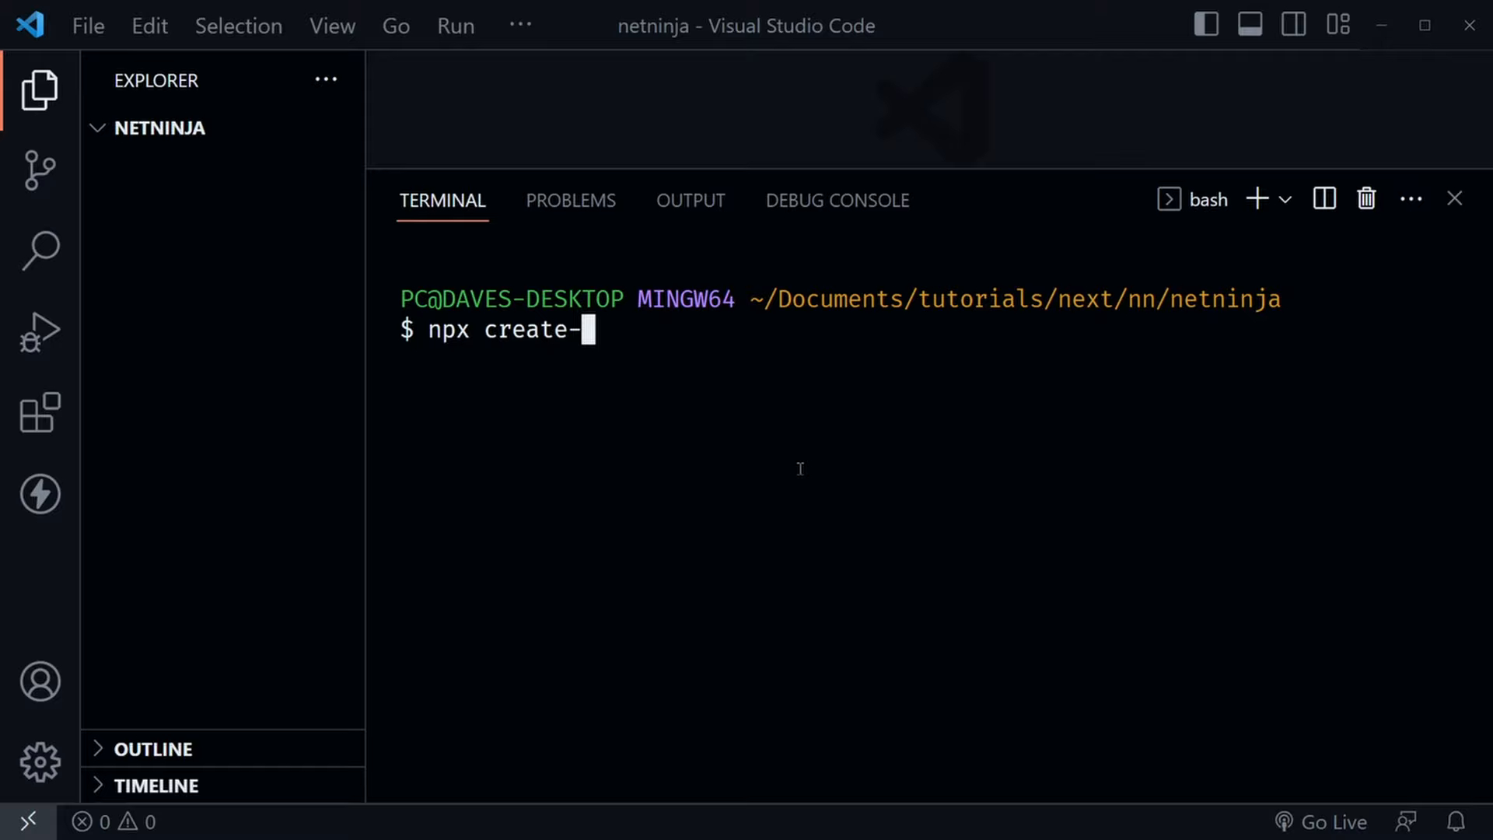
{"action": "type", "text": "next-app@latest"}
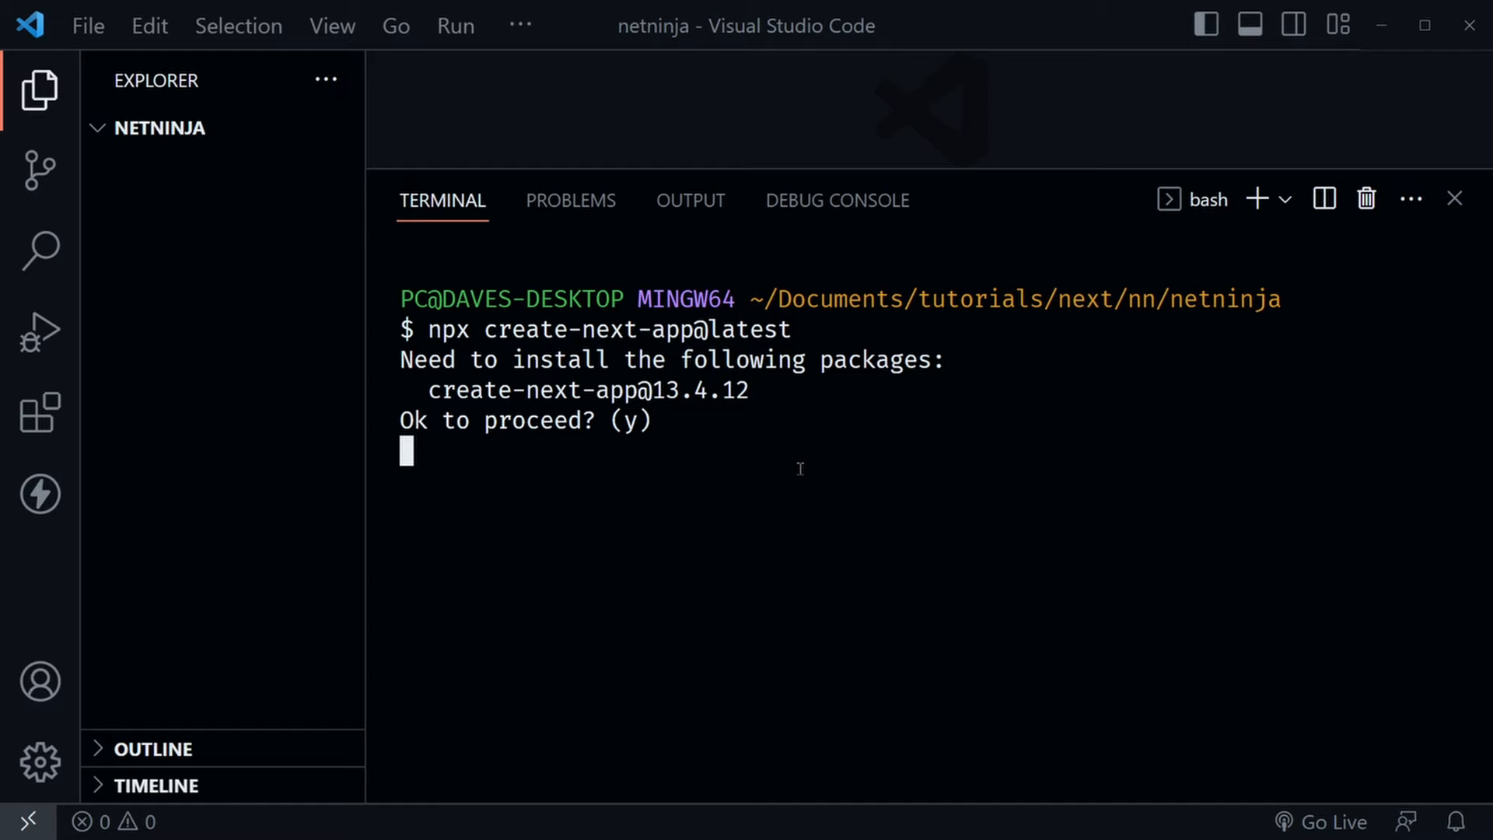
Confirm the install with y, name the project nn-img-gallery, and accept the ESLint default
{"action": "type", "text": "y"}
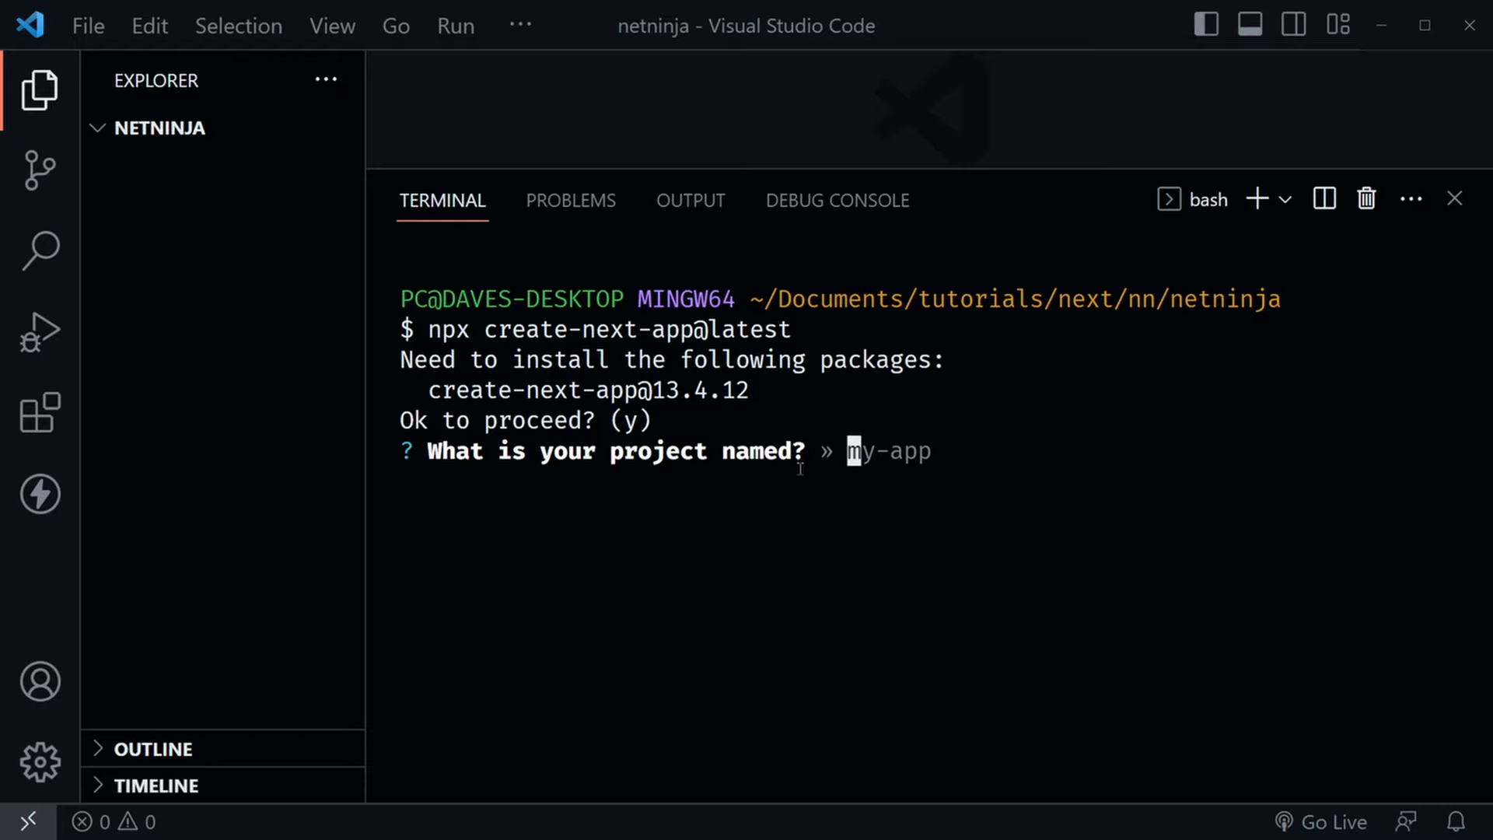
{"action": "type", "text": "nn-img-gallery"}
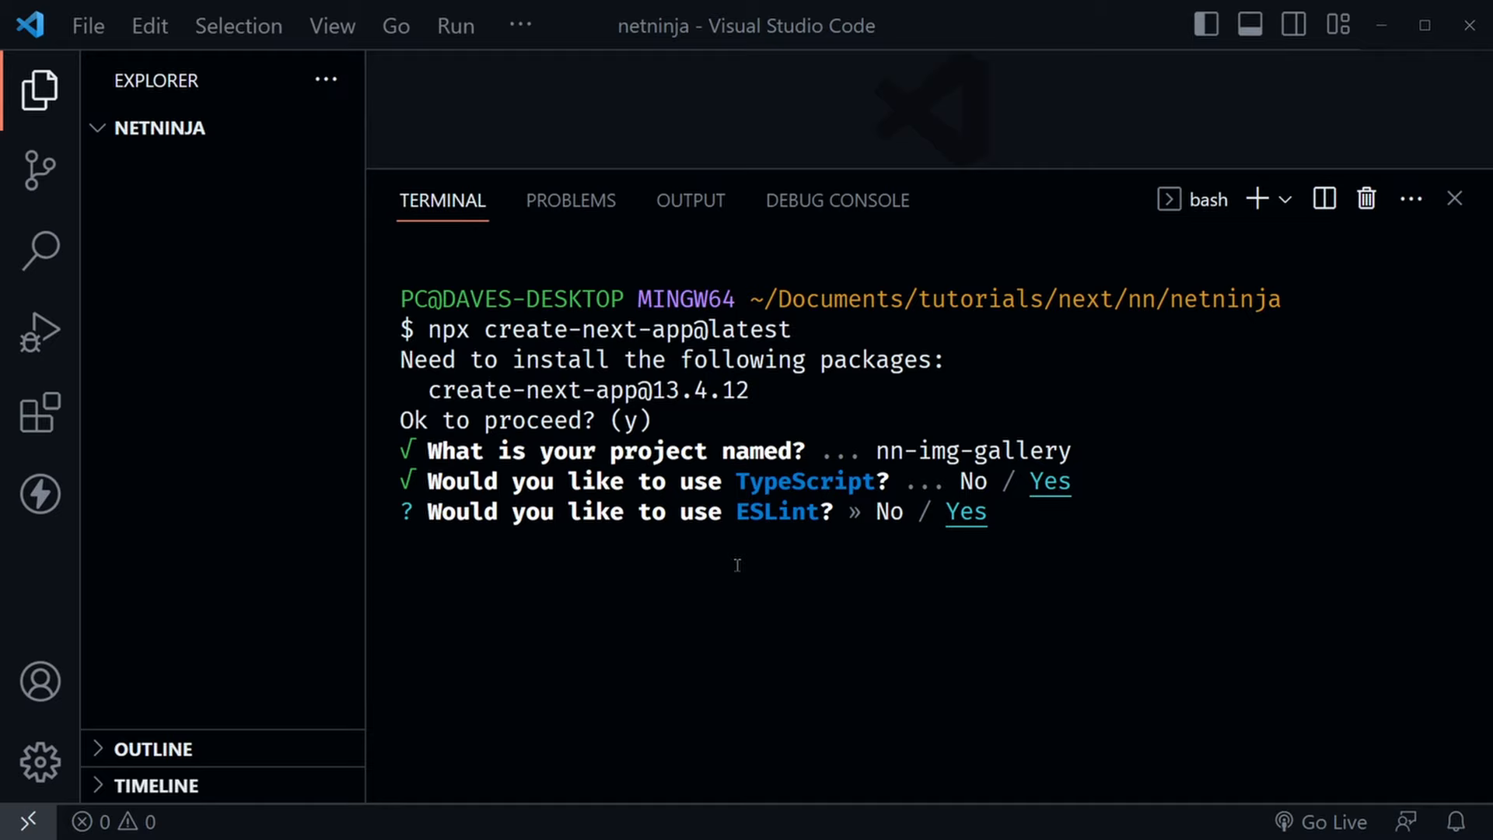
{"action": "key", "text": "Enter"}
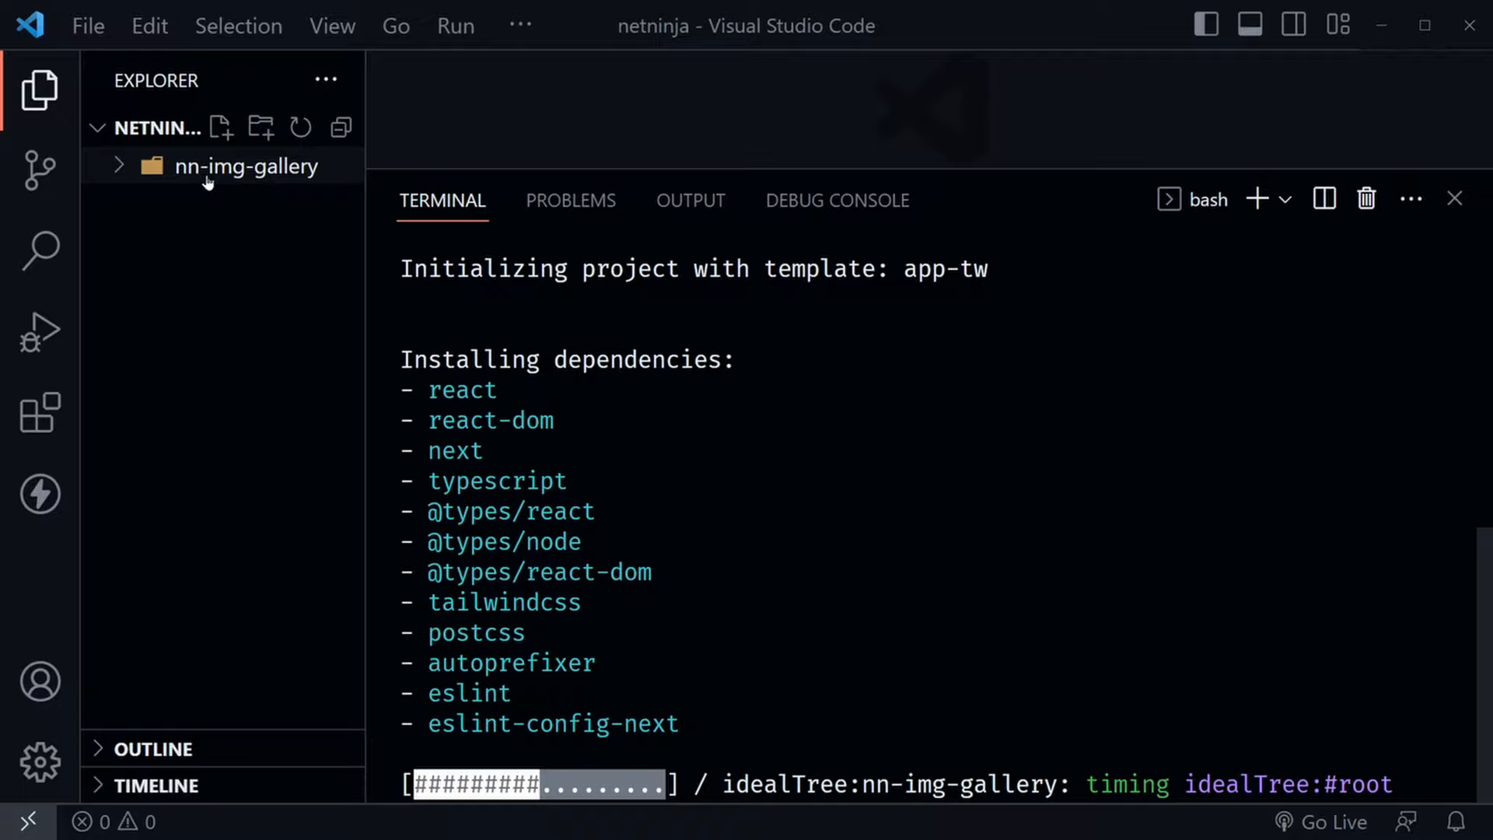
Open the nn-img-gallery folder as the workspace
{"action": "left_click", "coordinate": [246, 167]}
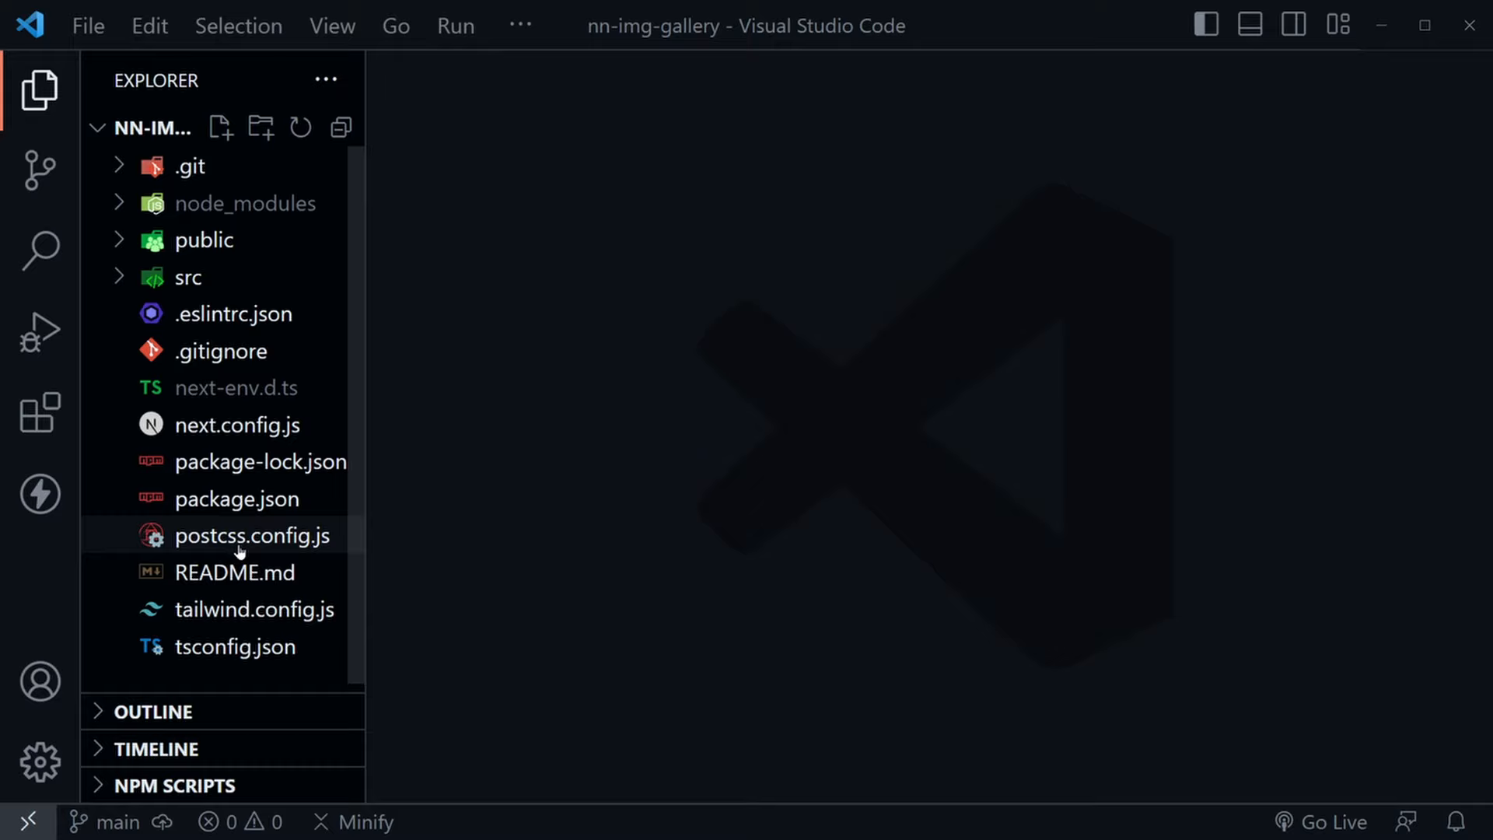
Make the Home component in src/app/page.tsx return <h1>Hello World!</h1>
{"action": "left_click", "coordinate": [188, 277]}
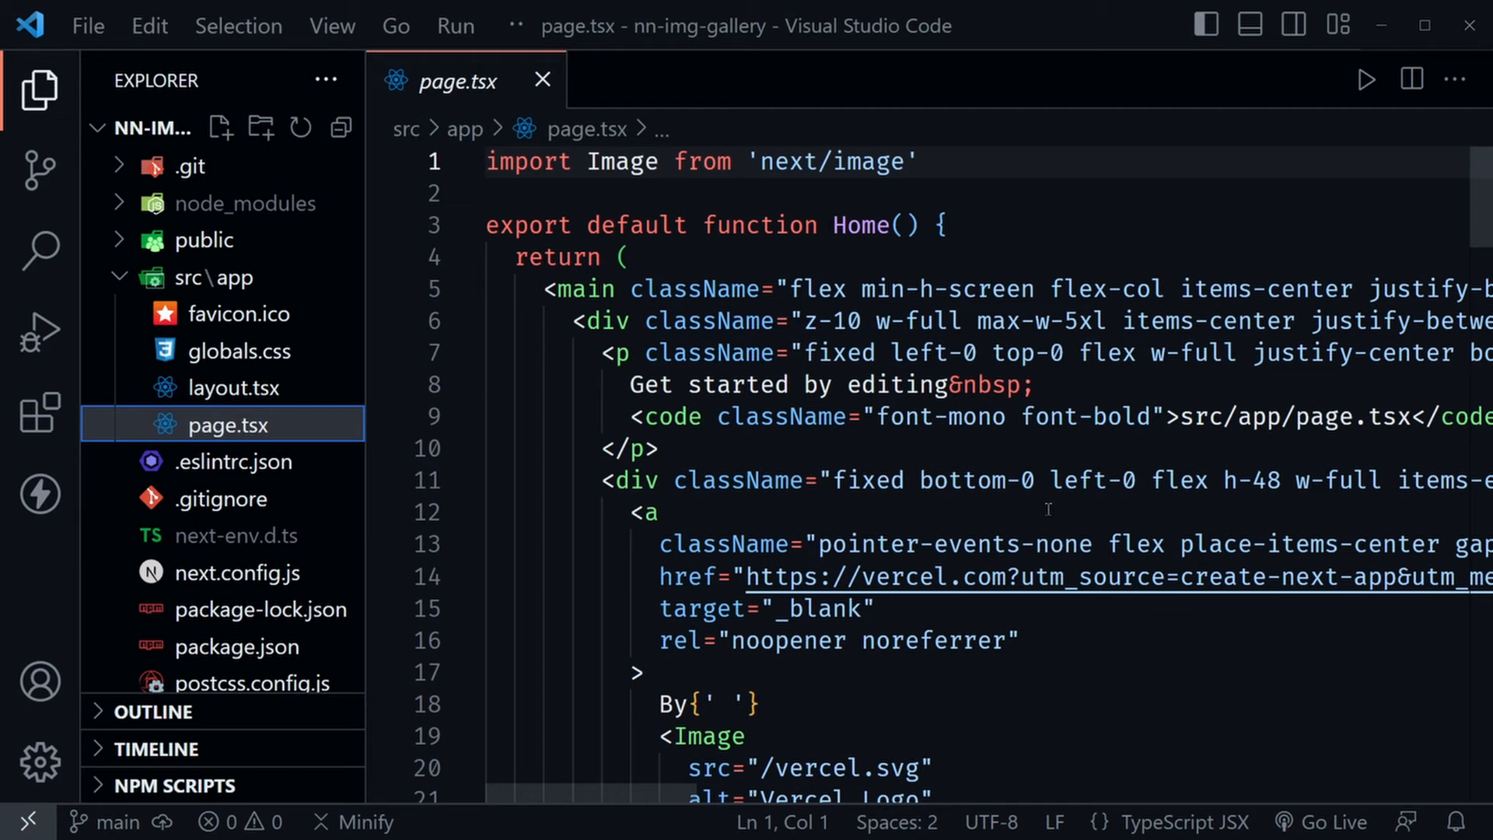
{"action": "left_click", "coordinate": [627, 257]}
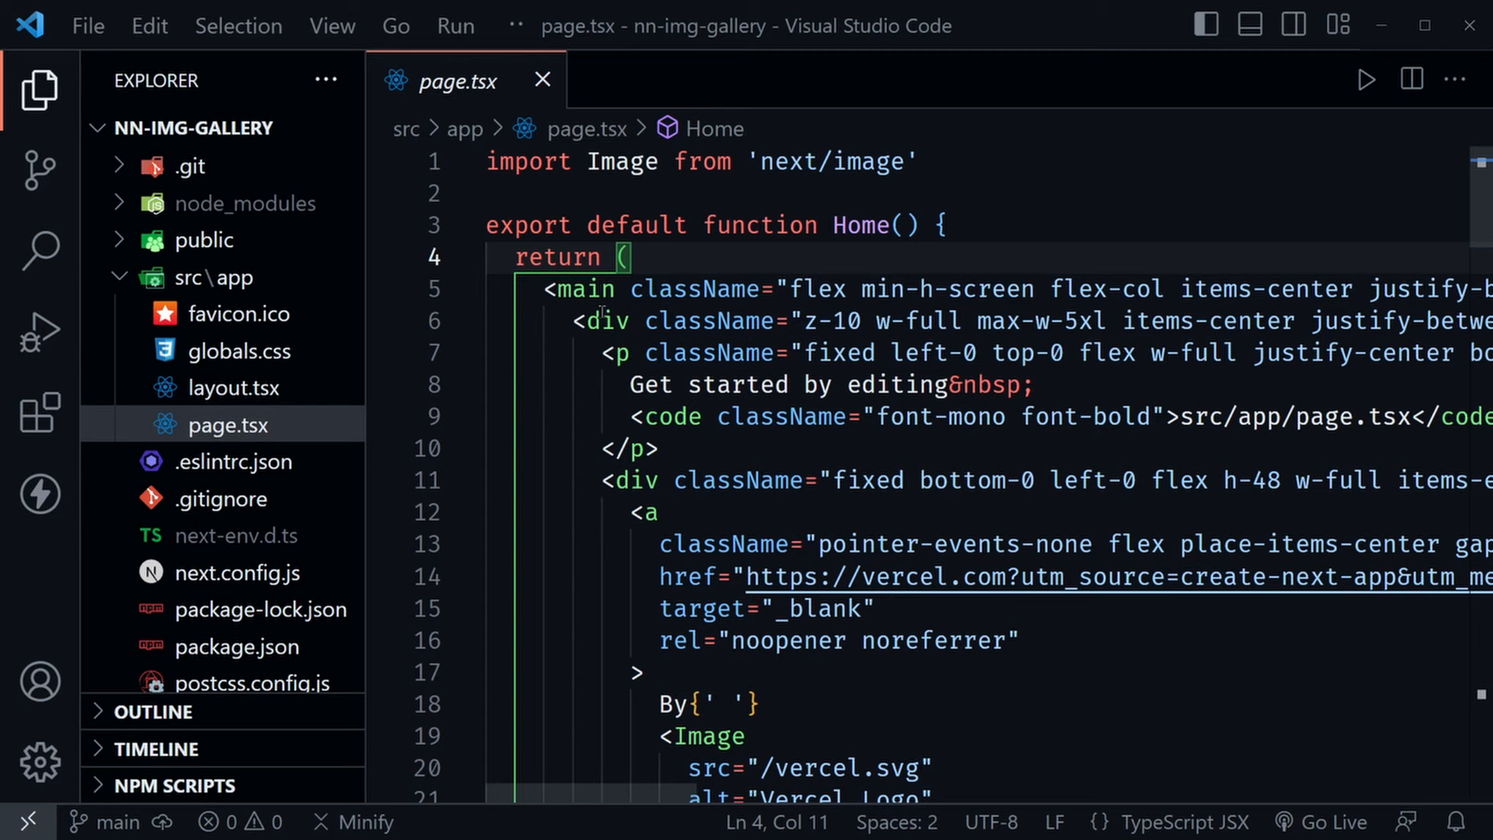
{"action": "scroll", "scroll_direction": "down", "scroll_amount": 3}
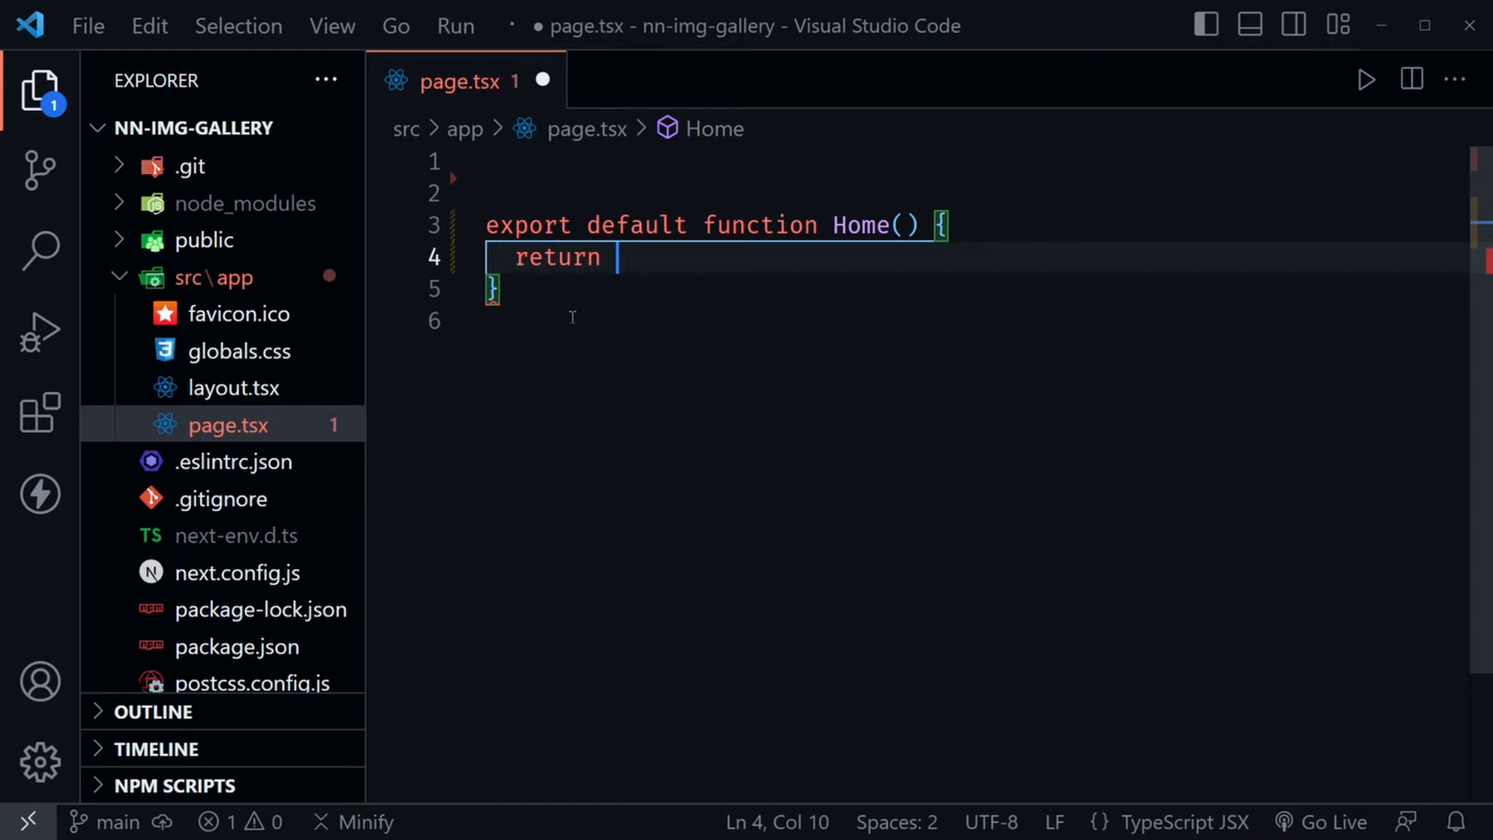
{"action": "type", "text": "<h1>Hello World!</h1>"}
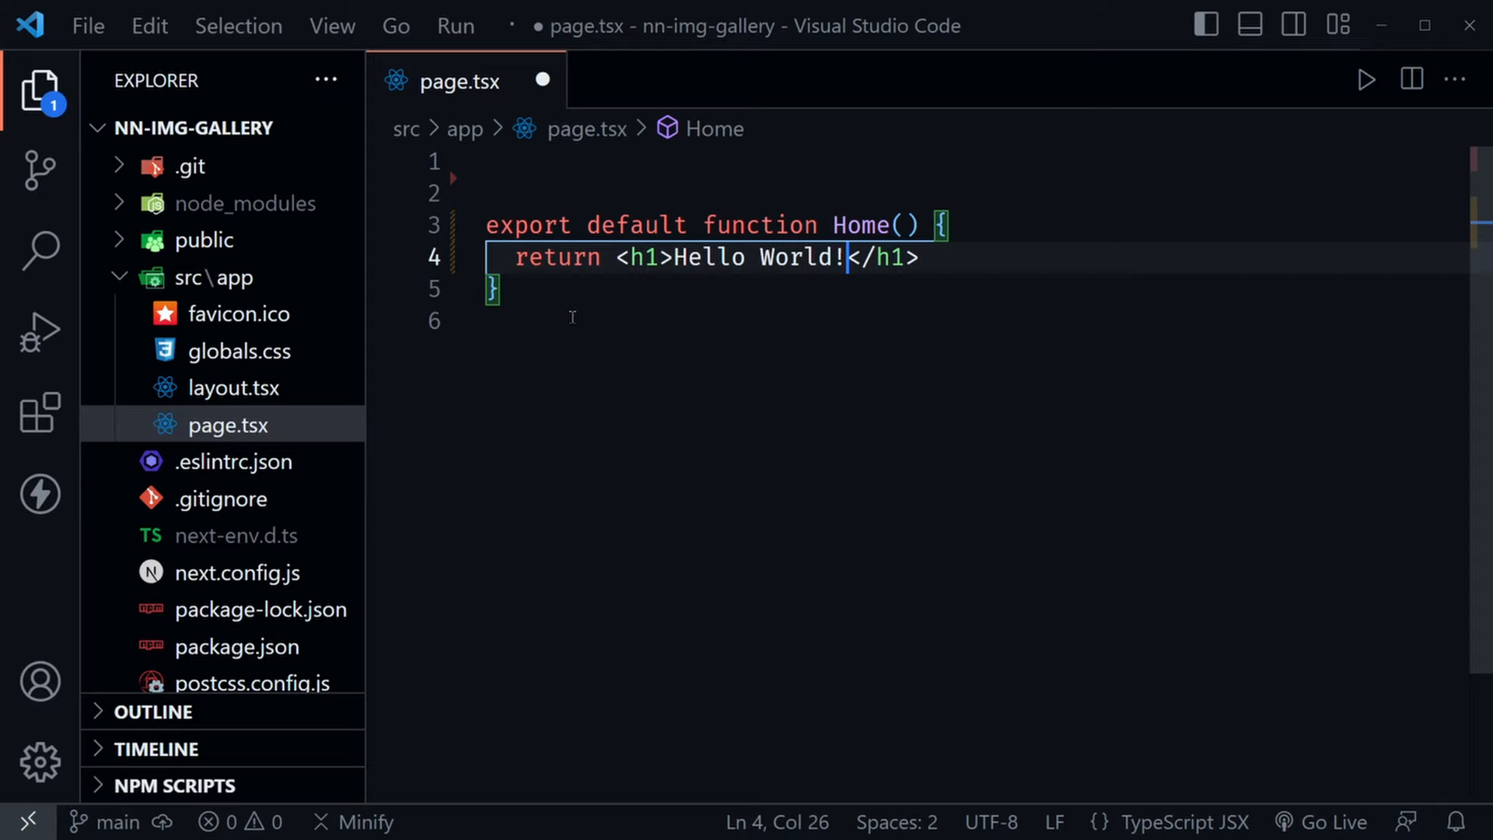
{"action": "left_click", "coordinate": [232, 388]}
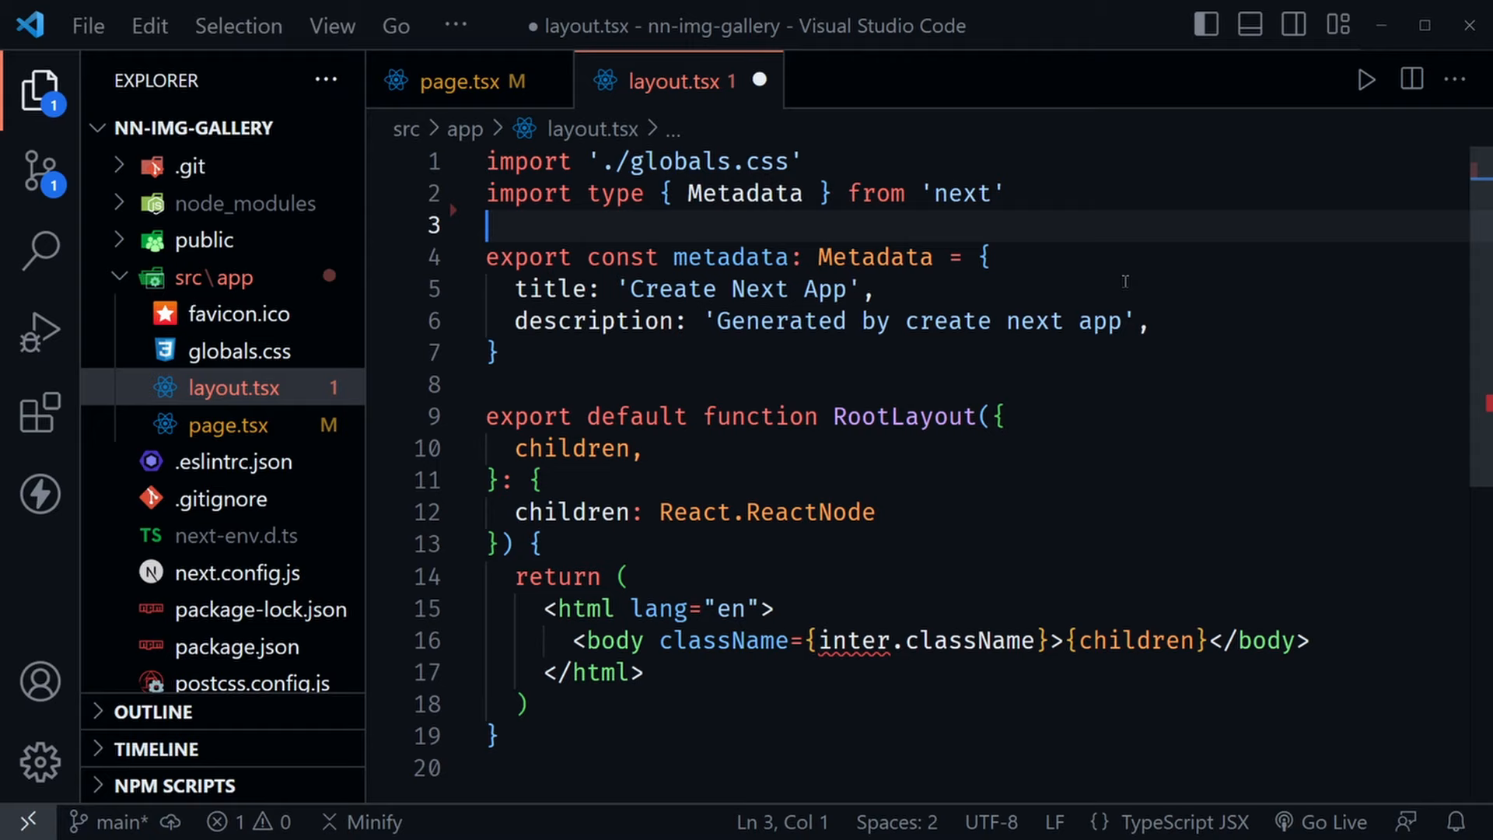
Set the metadata title to 'Next.js Image Gallery' and update the description string
{"action": "left_click", "coordinate": [640, 288]}
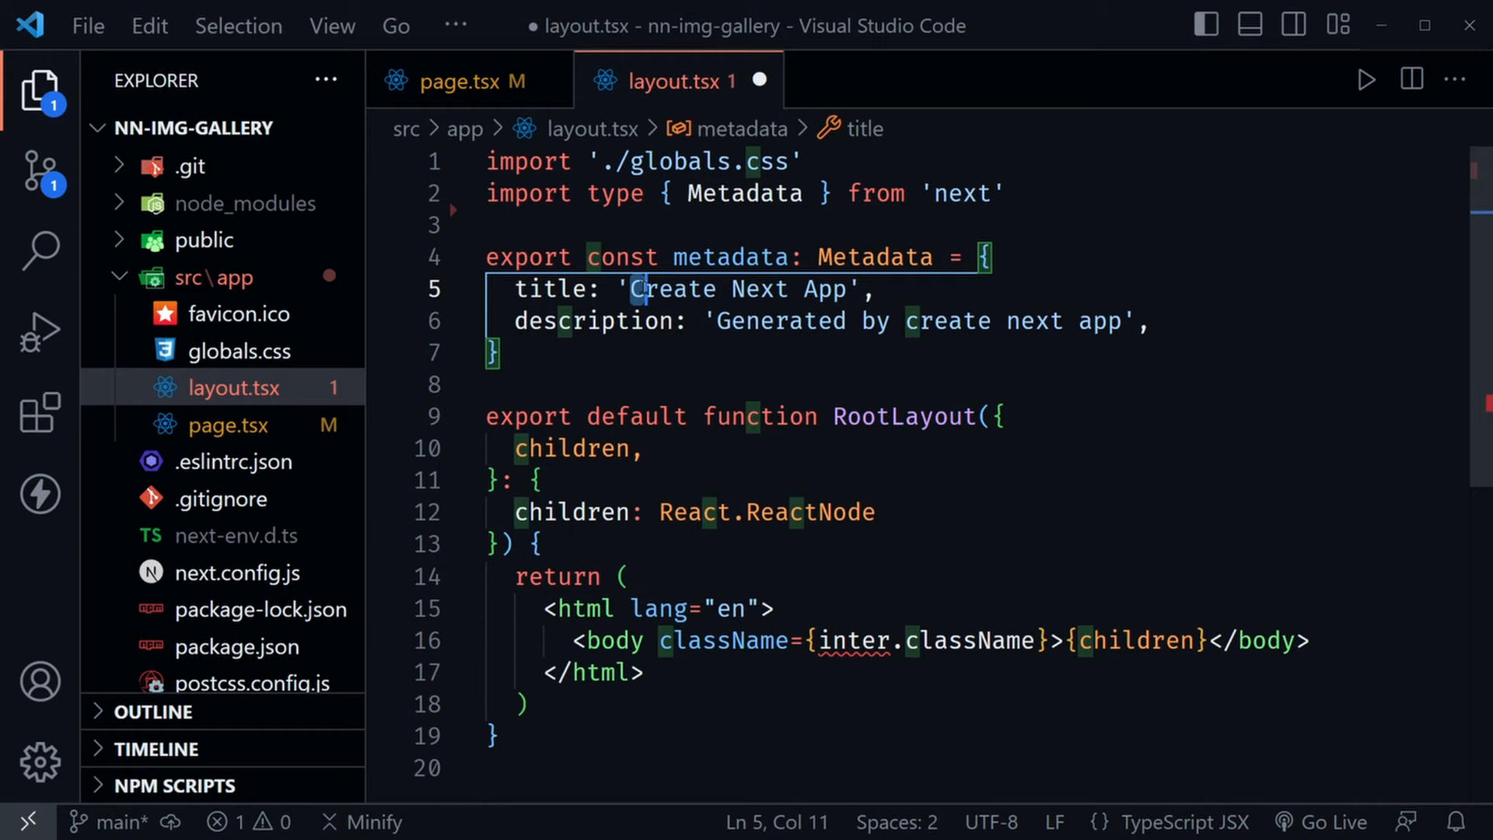
{"action": "type", "text": "Next.js Image Galler"}
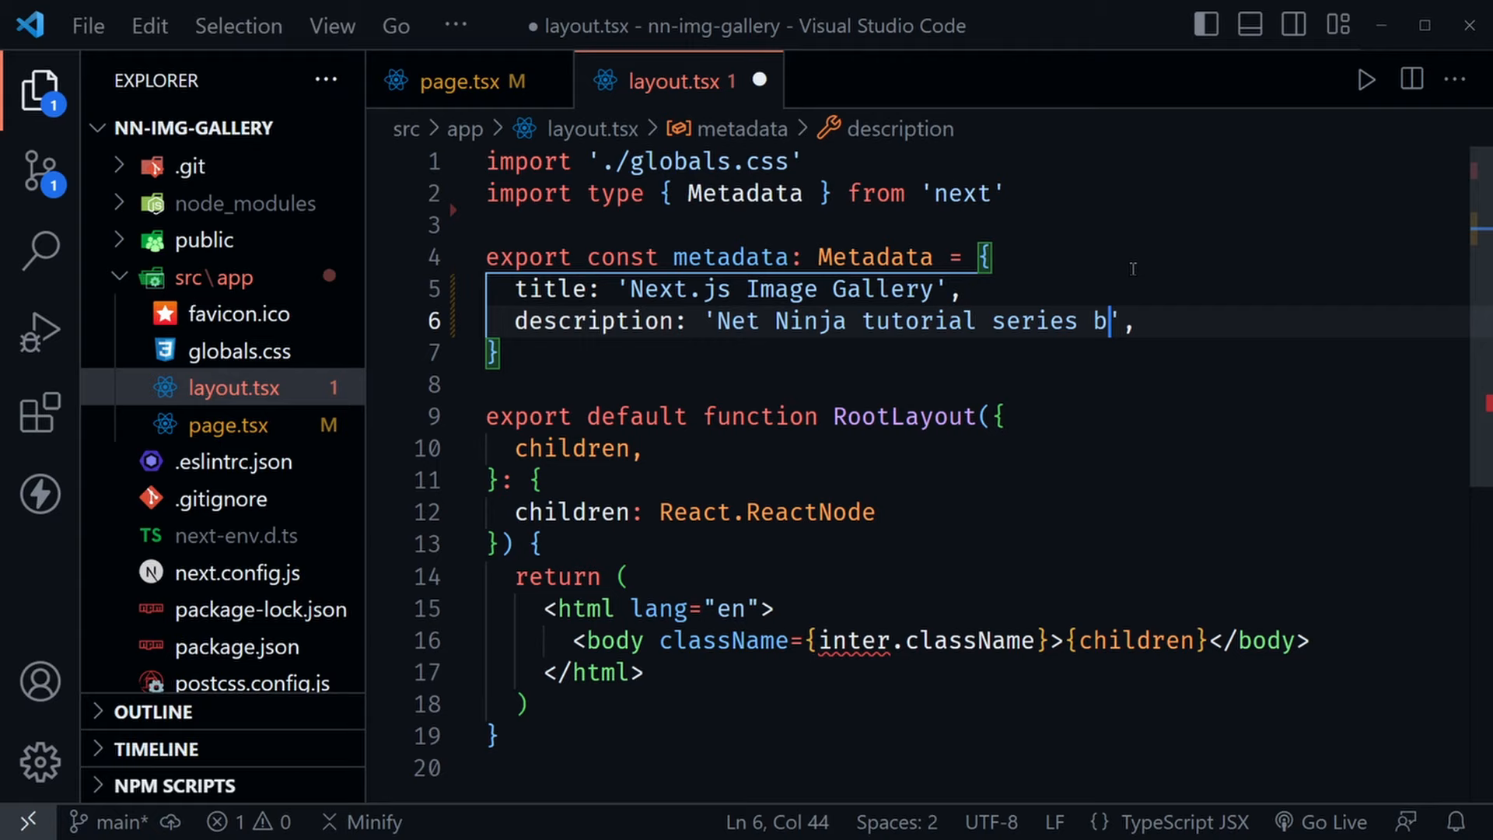
{"action": "type", "text": "y Dave Gray"}
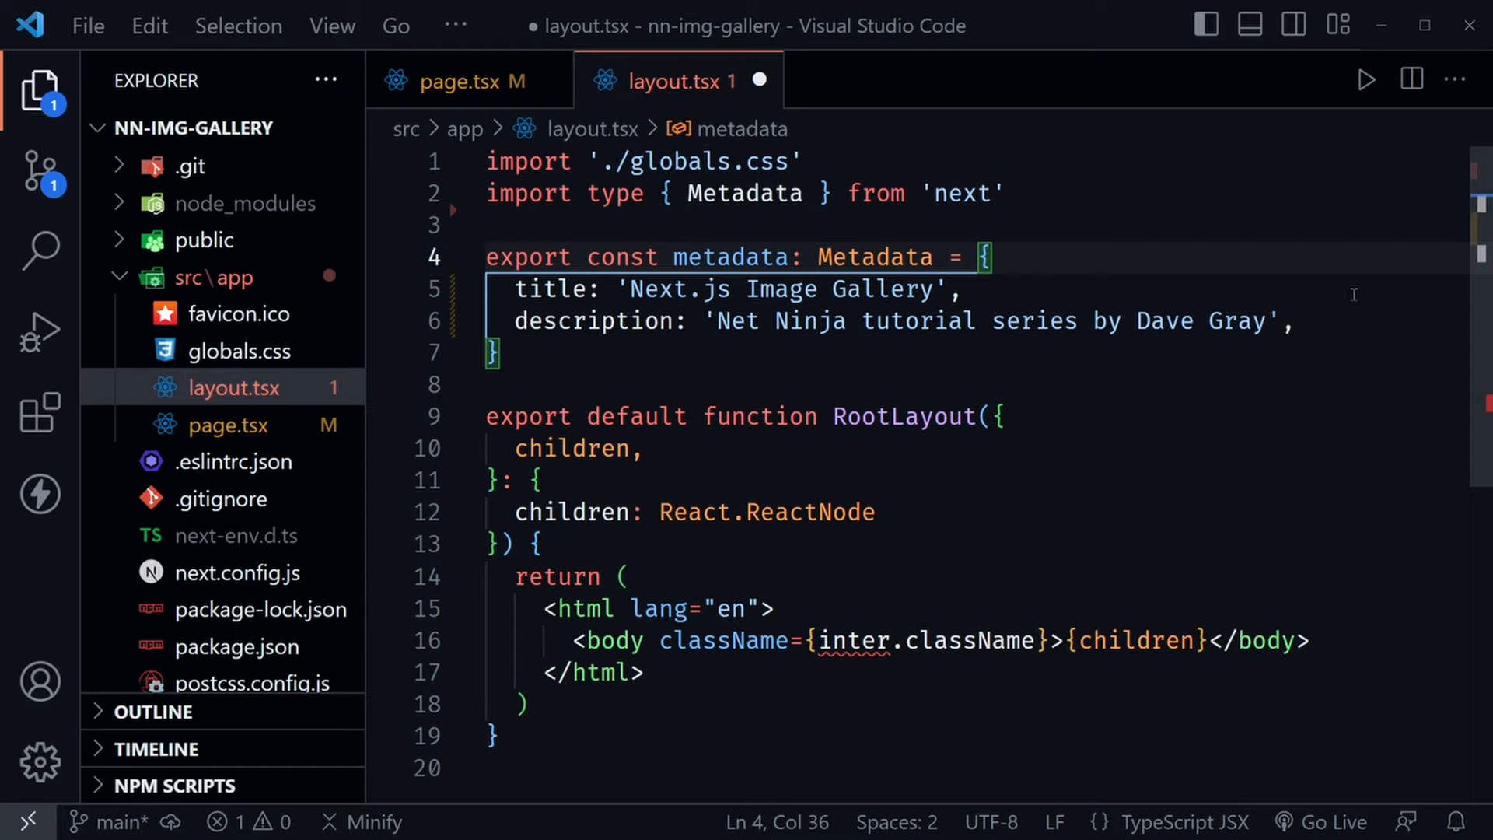
{"action": "mouse_move", "coordinate": [1038, 372]}
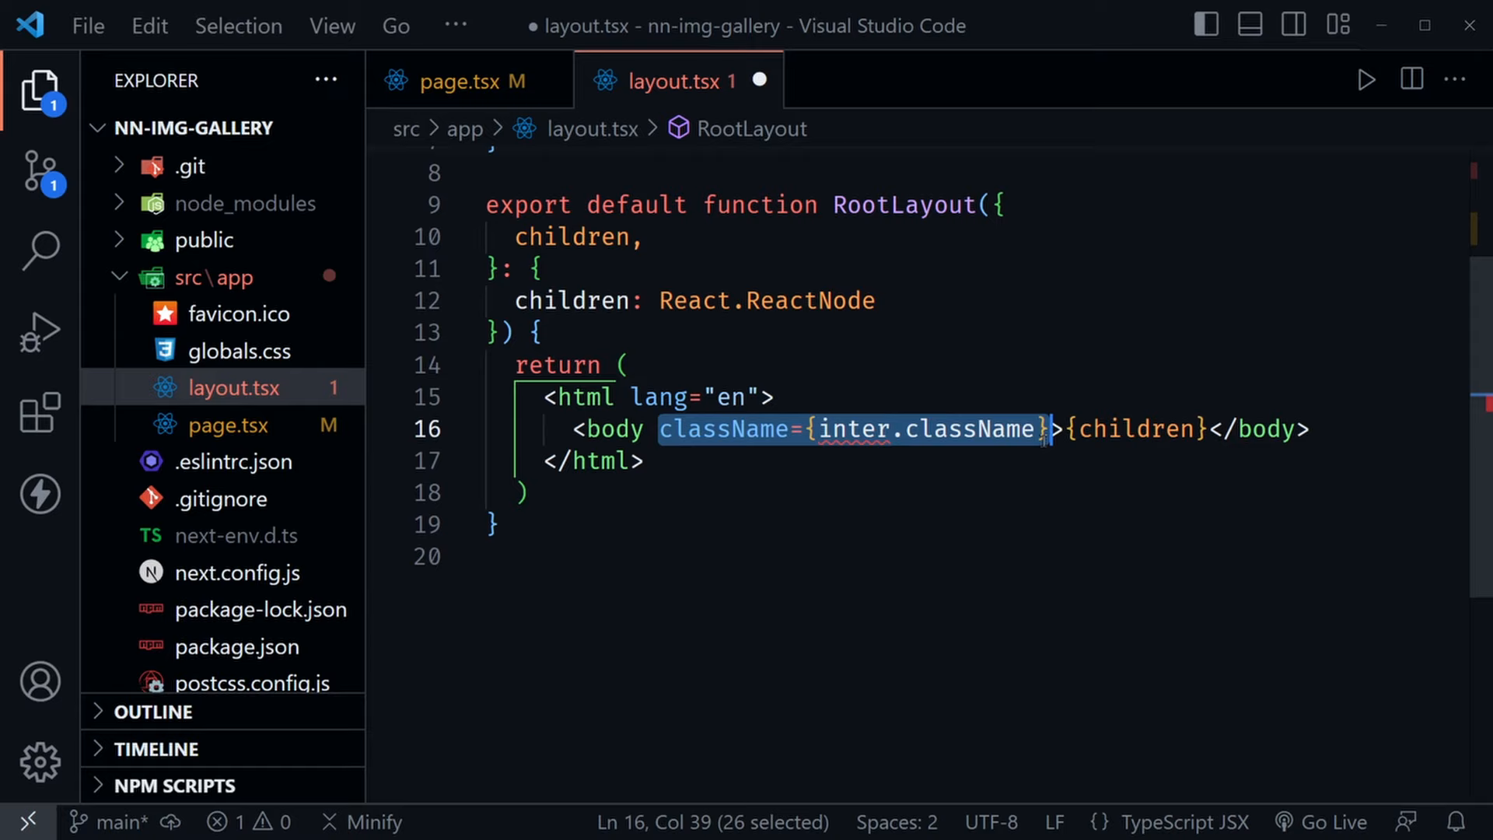
Remove className={inter.className} from body and wrap {children} in a main element
{"action": "key", "text": "Delete"}
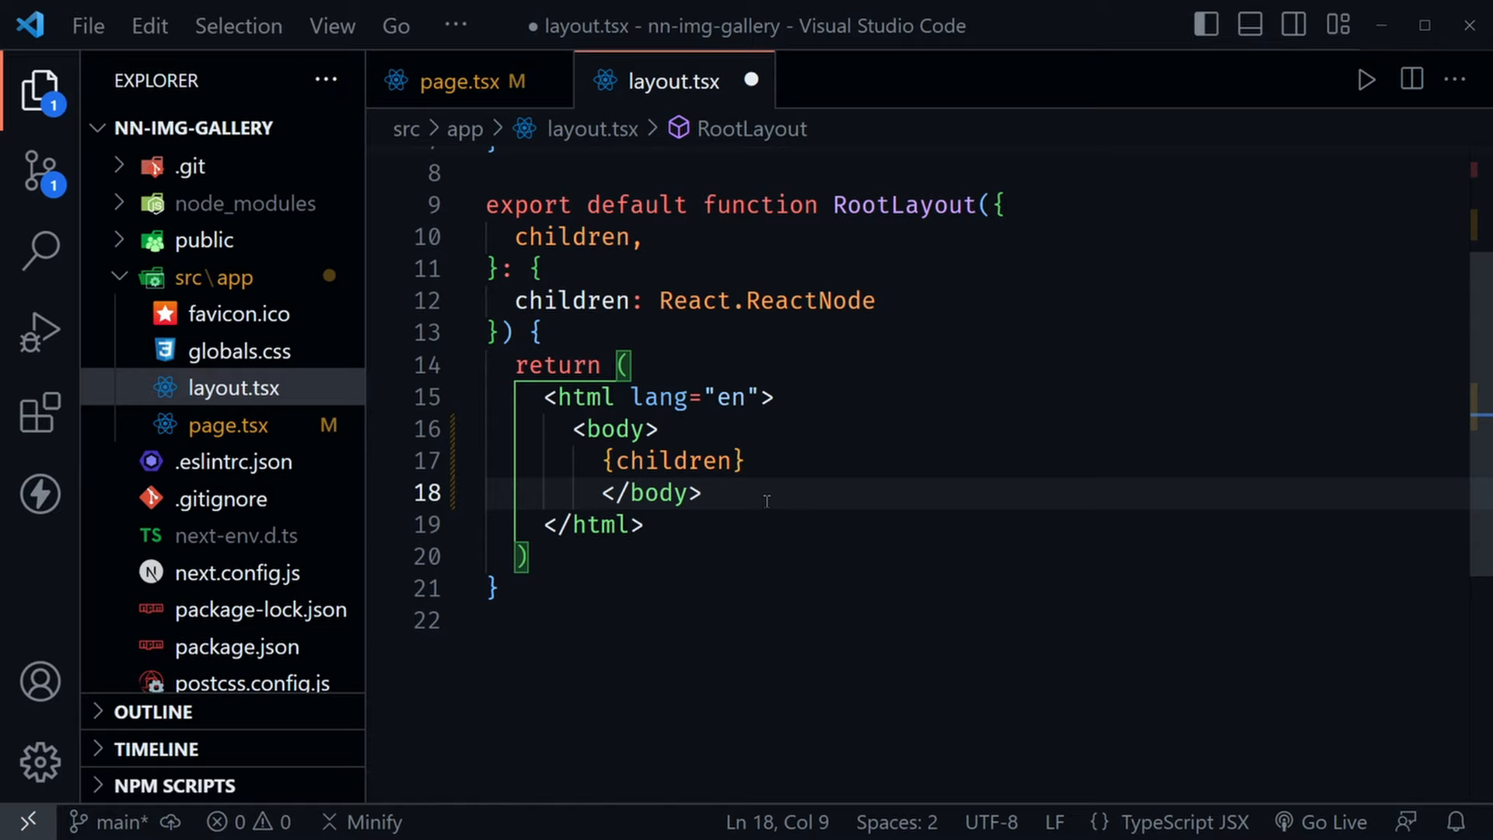
{"action": "type", "text": "main"}
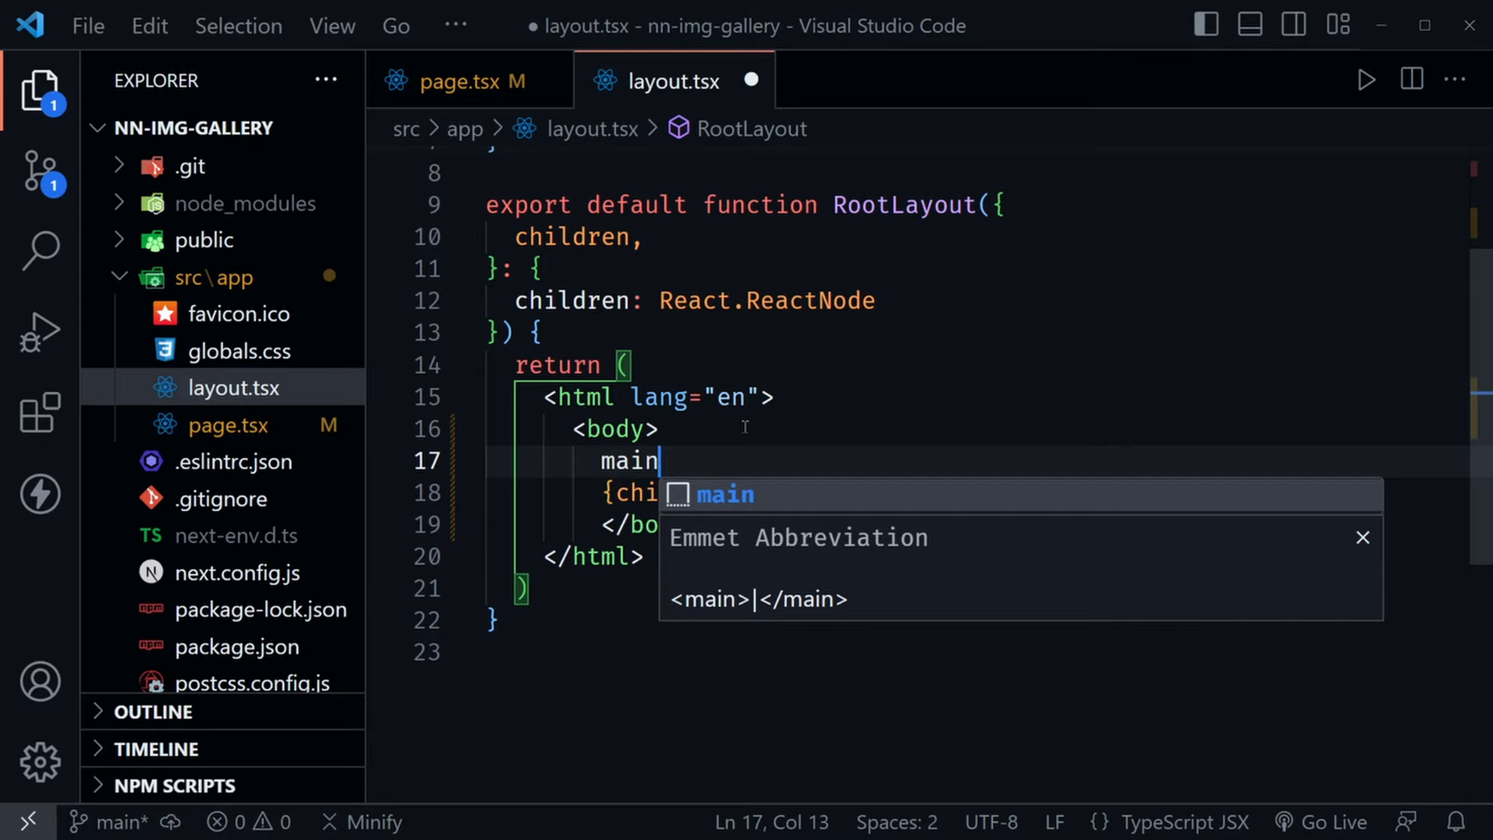
{"action": "key", "text": "Tab"}
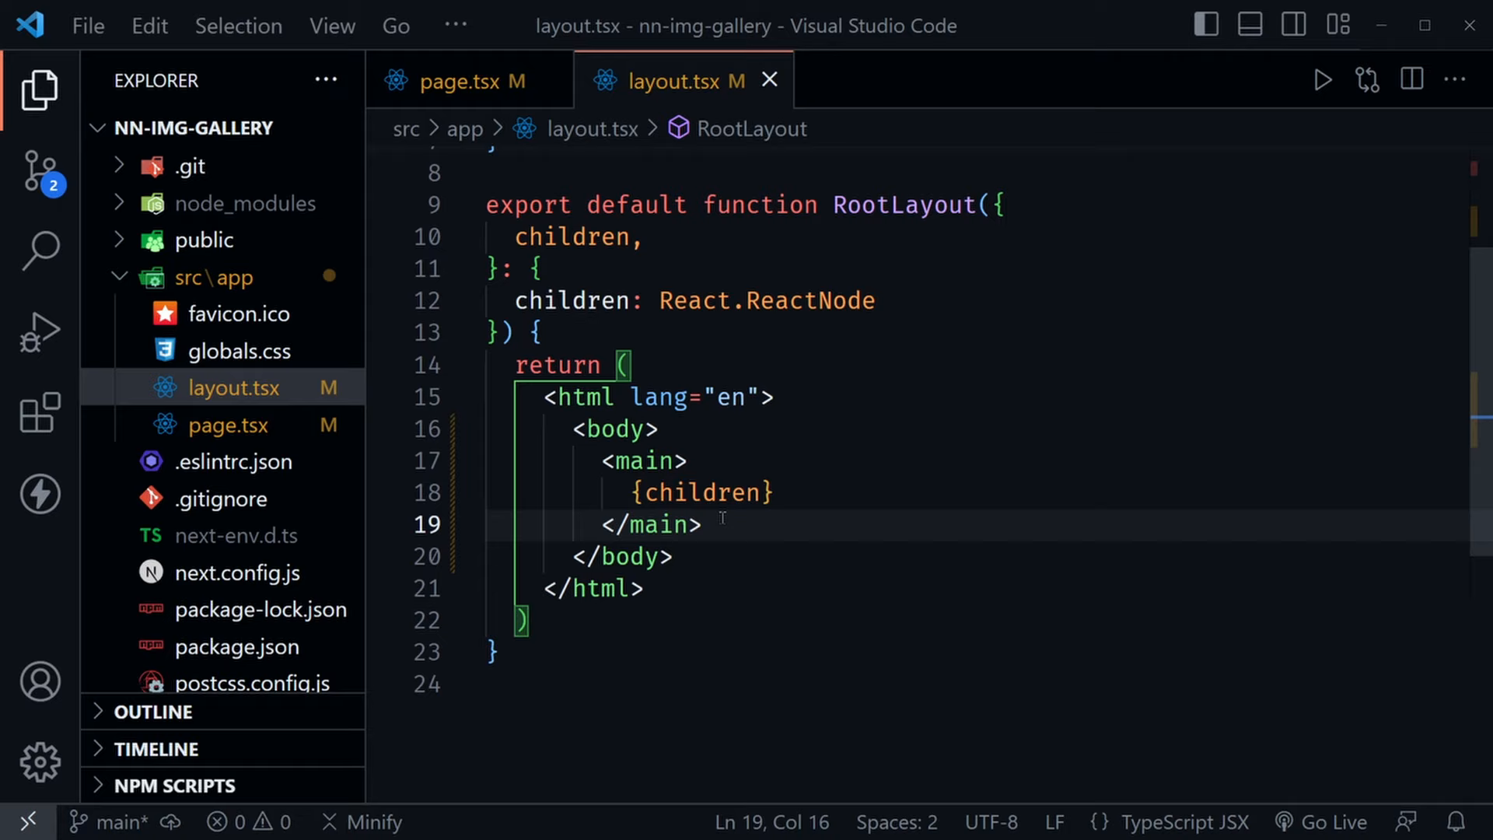
Add className="max-w-6xl mx-auto" to the main tag in layout.tsx
{"action": "type", "text": "className=\"max-w-6xl mx-auto"}
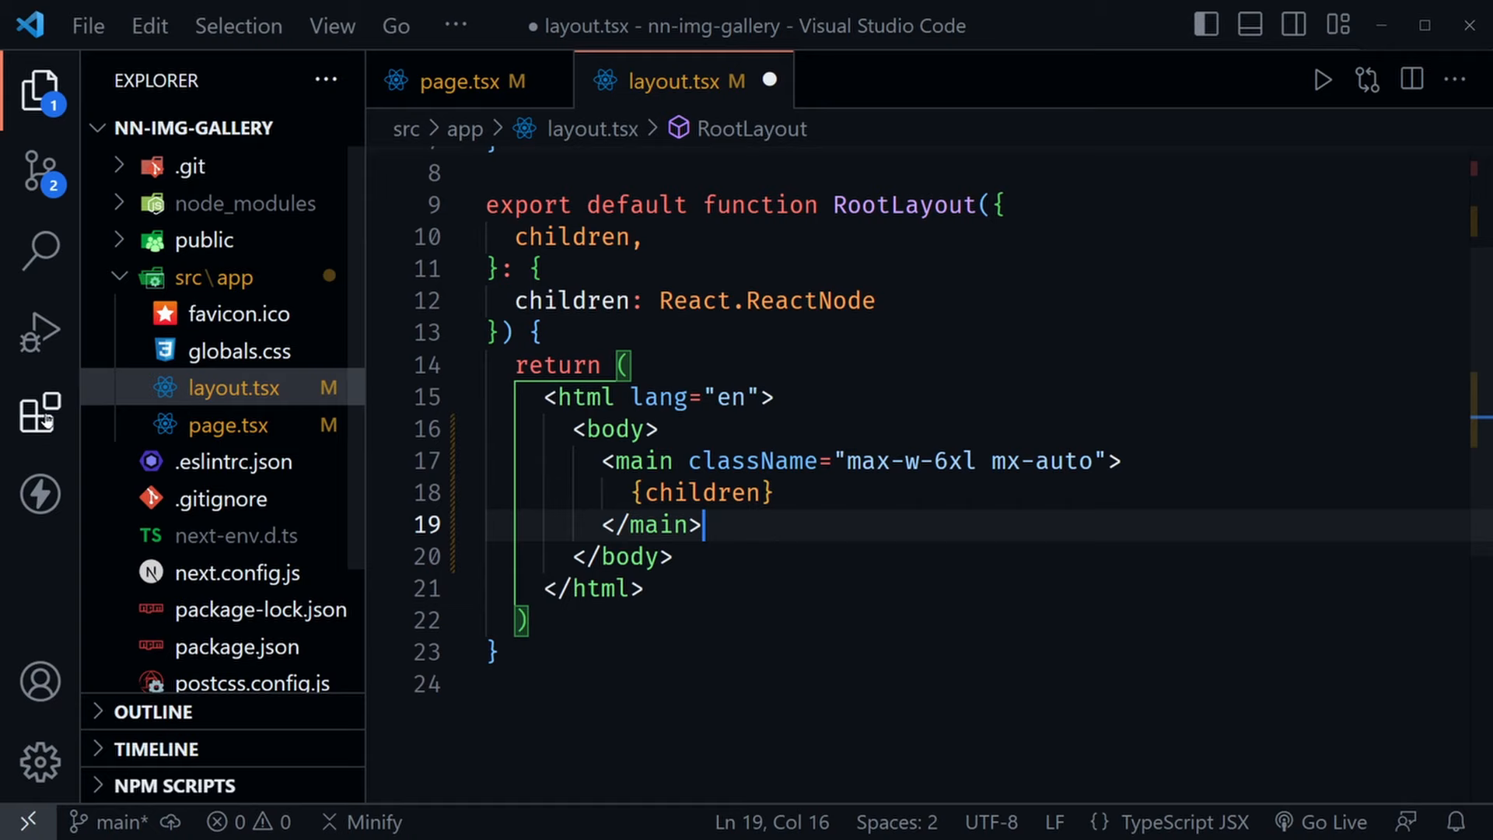
{"action": "left_click", "coordinate": [39, 413]}
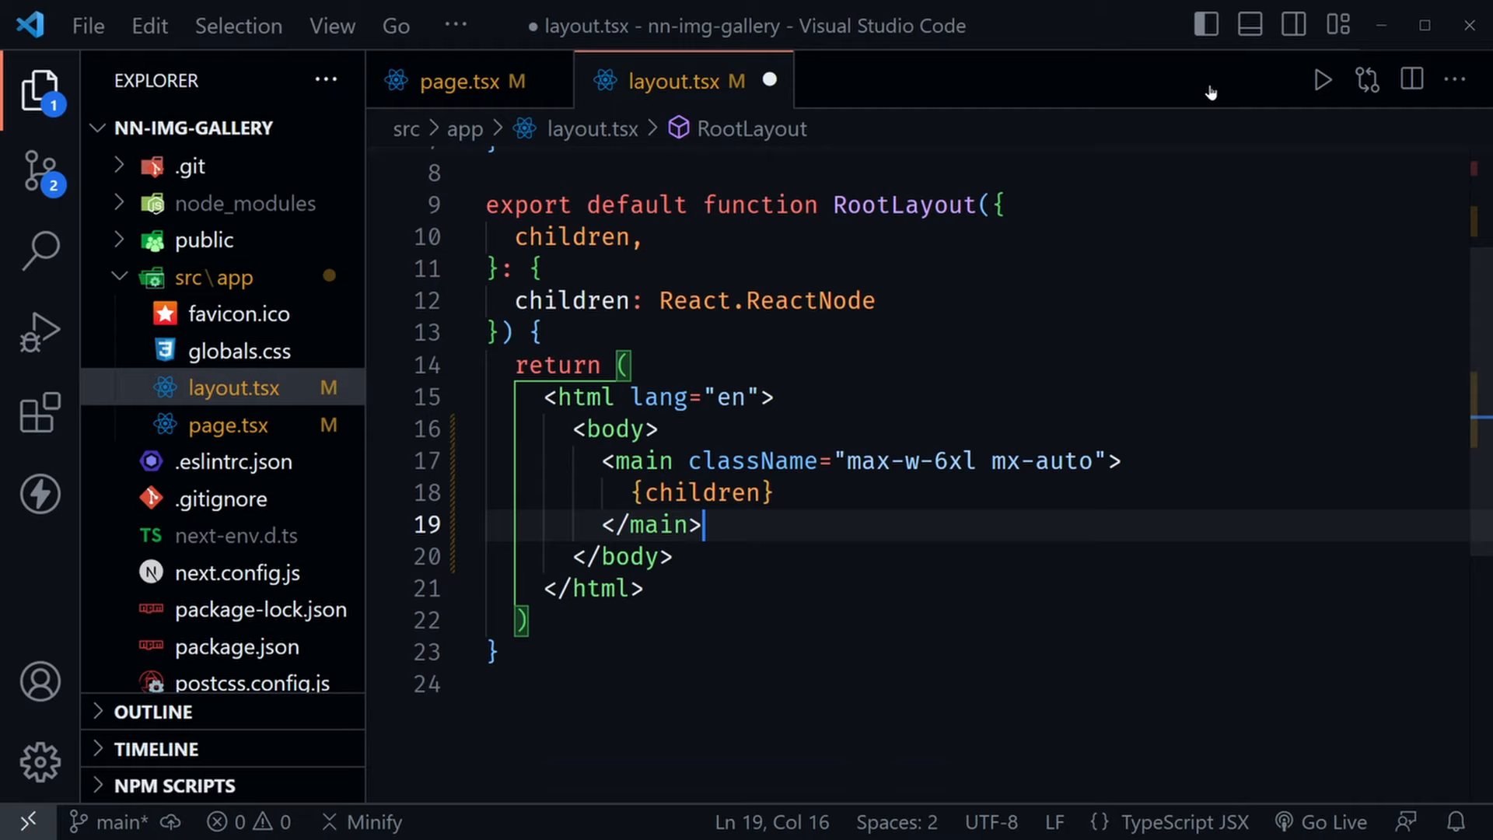
{"action": "mouse_move", "coordinate": [909, 461]}
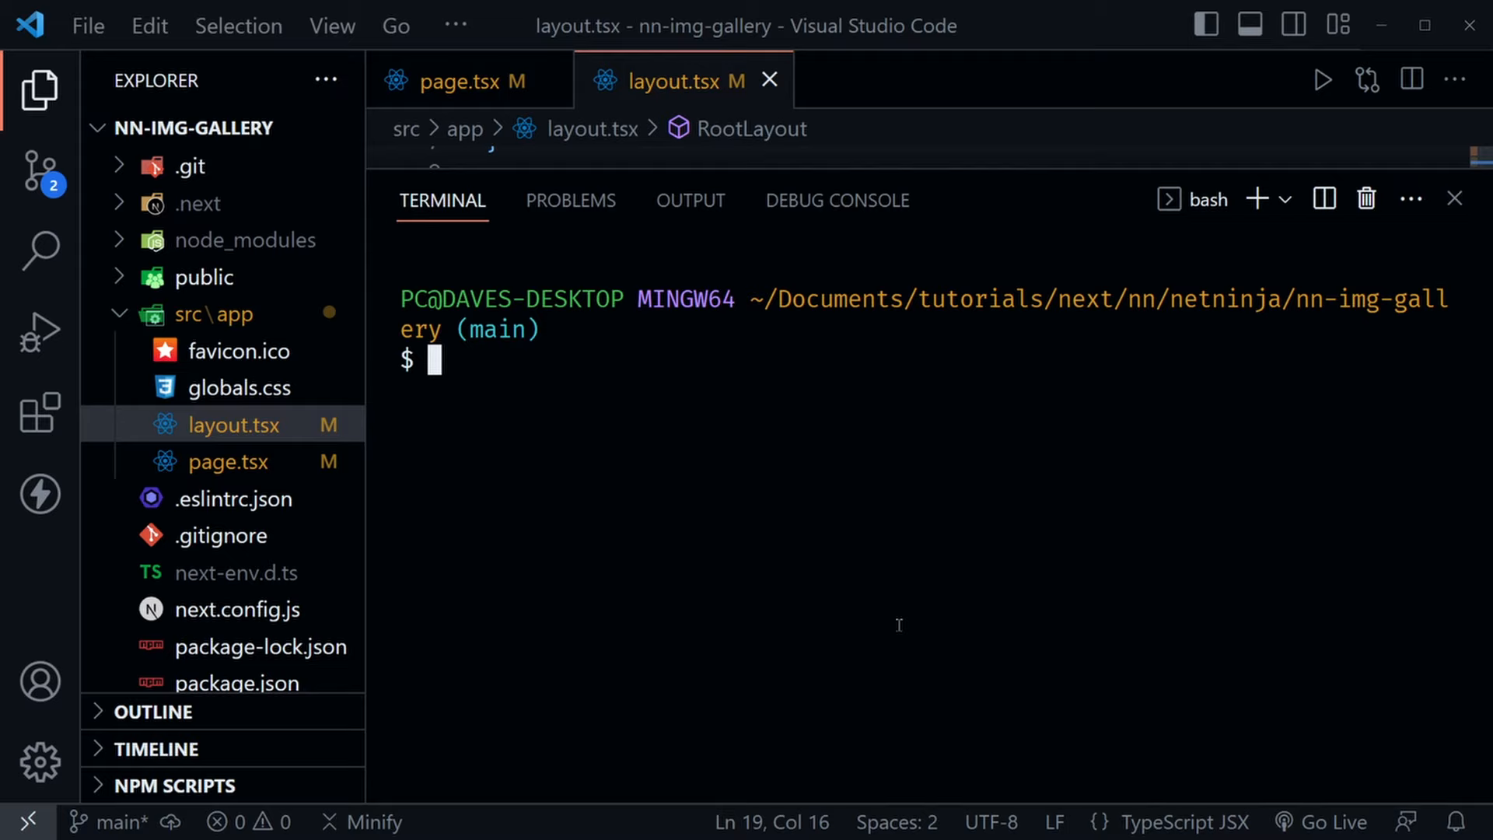
Save layout.tsx and run npm run dev in the terminal
{"action": "type", "text": "npm run dev"}
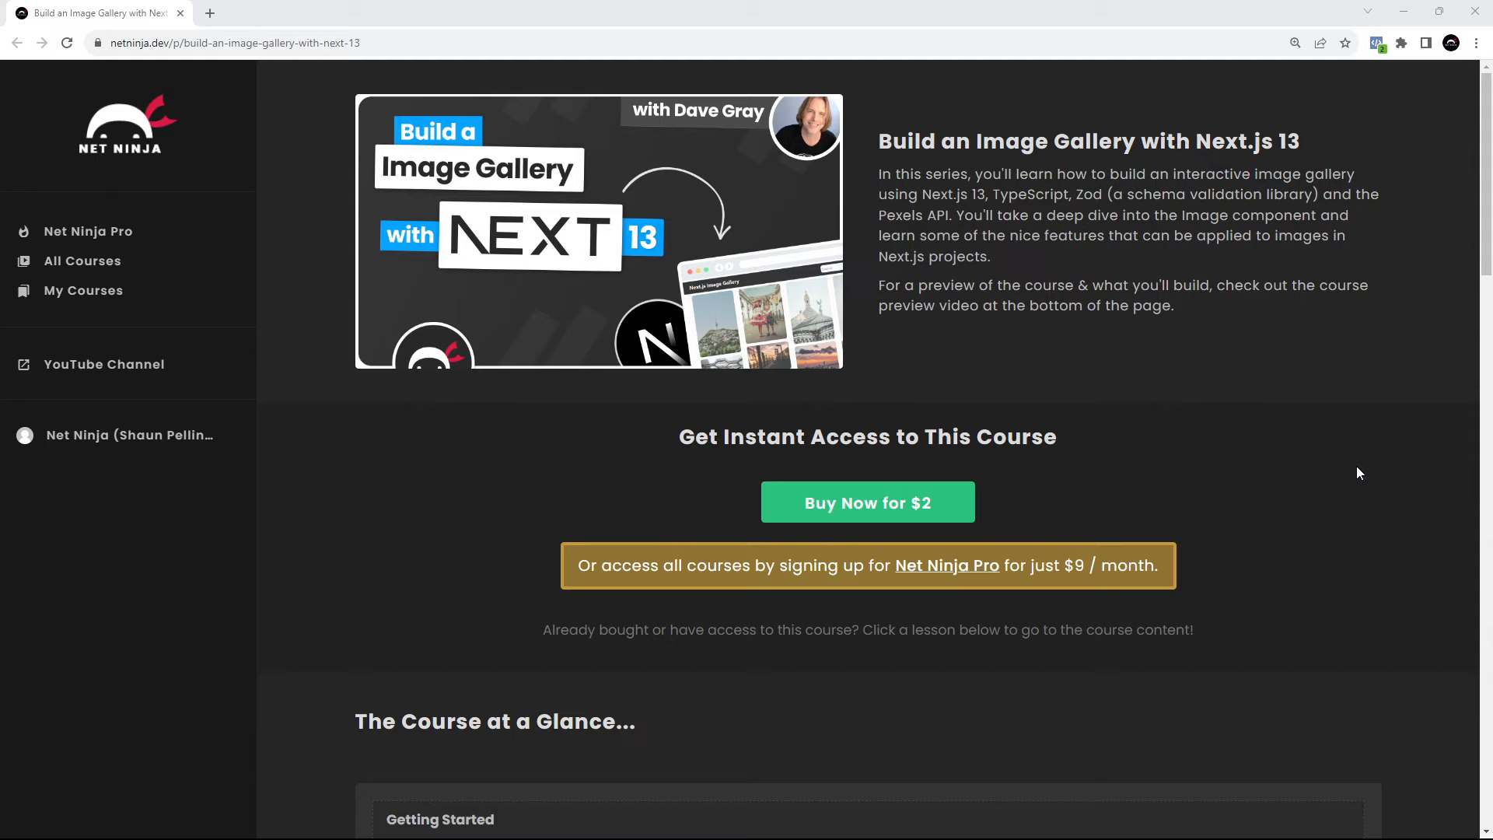
Jump to the Net Ninja Pro pricing showing $9 monthly and $79 yearly plans
{"action": "double_click", "coordinate": [267, 42]}
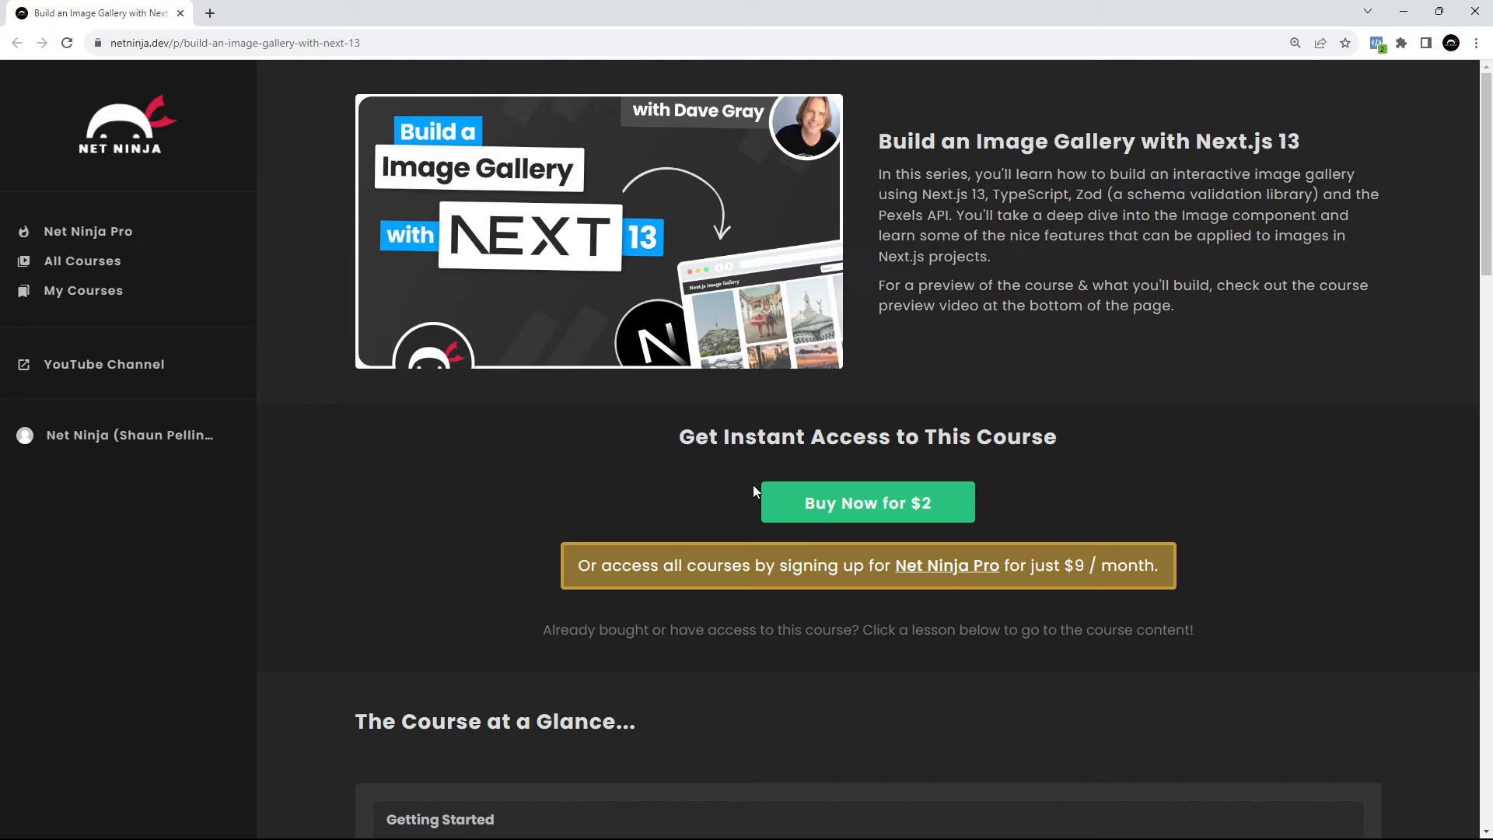
{"action": "left_click", "coordinate": [946, 565]}
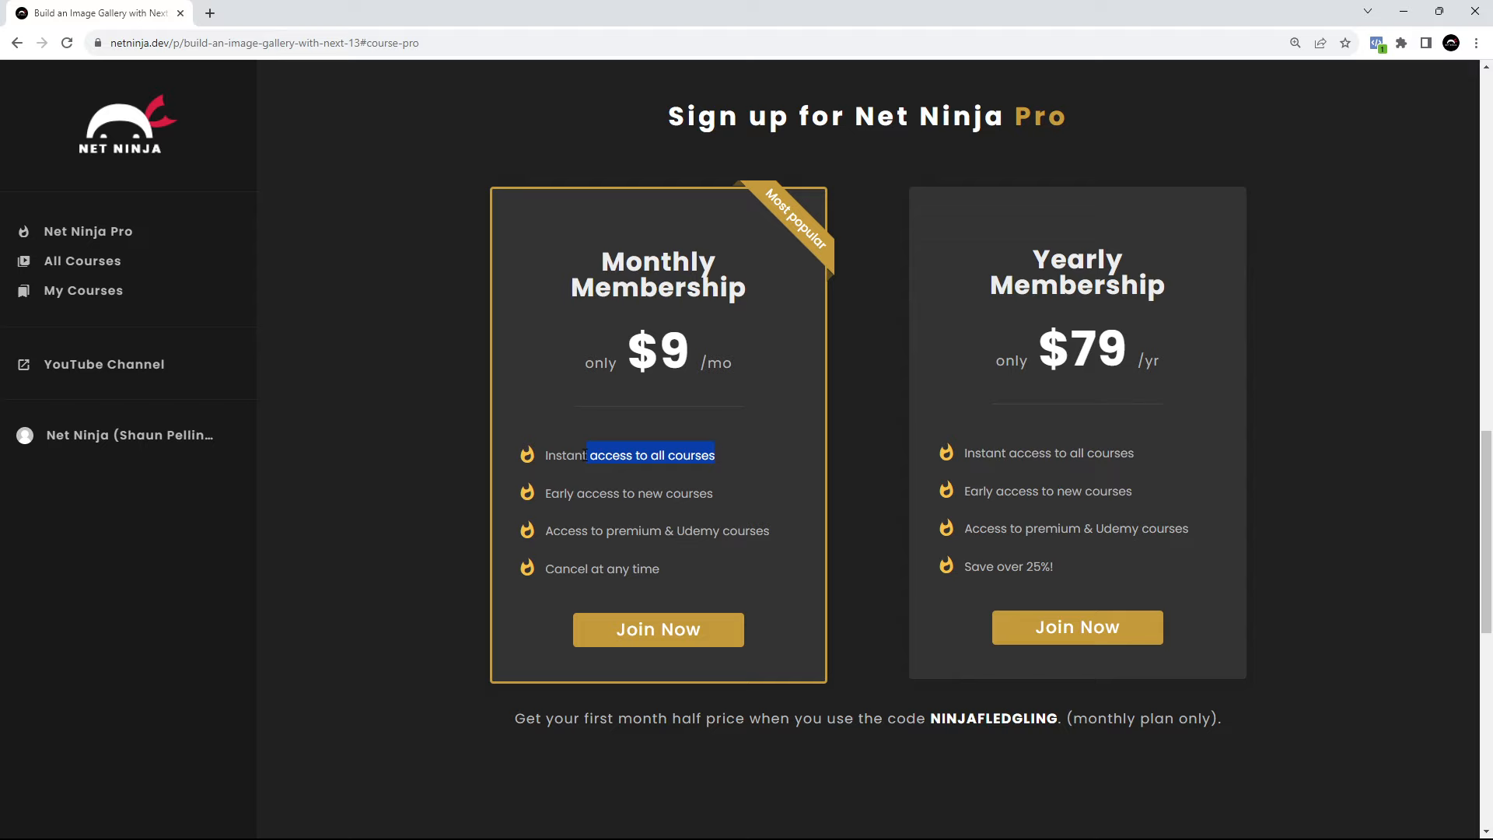